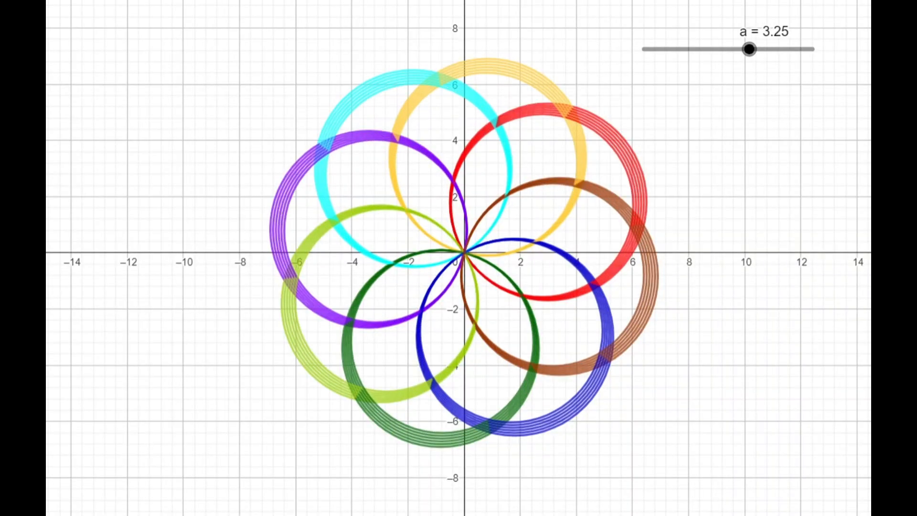
Sweep slider a down toward 2 and back up so the traced circles start filling the rosette.
drag(749, 50, 710, 50)
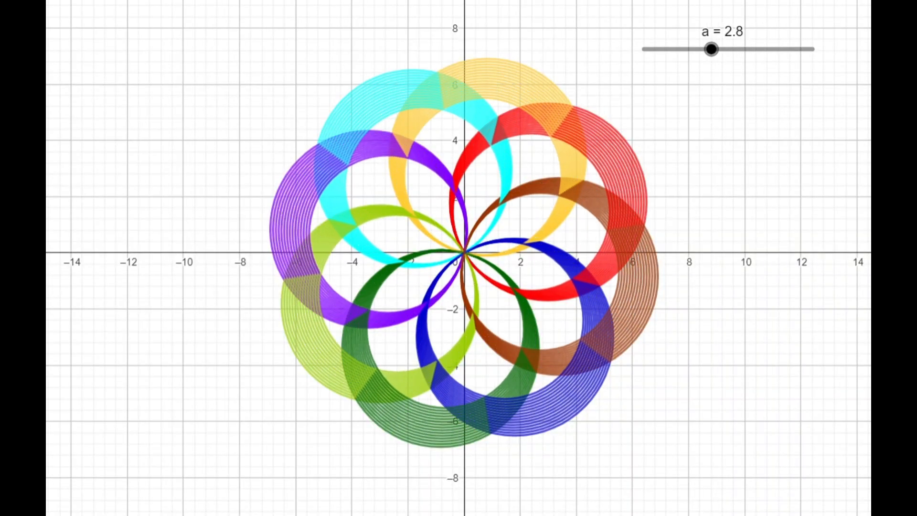
drag(711, 50, 678, 50)
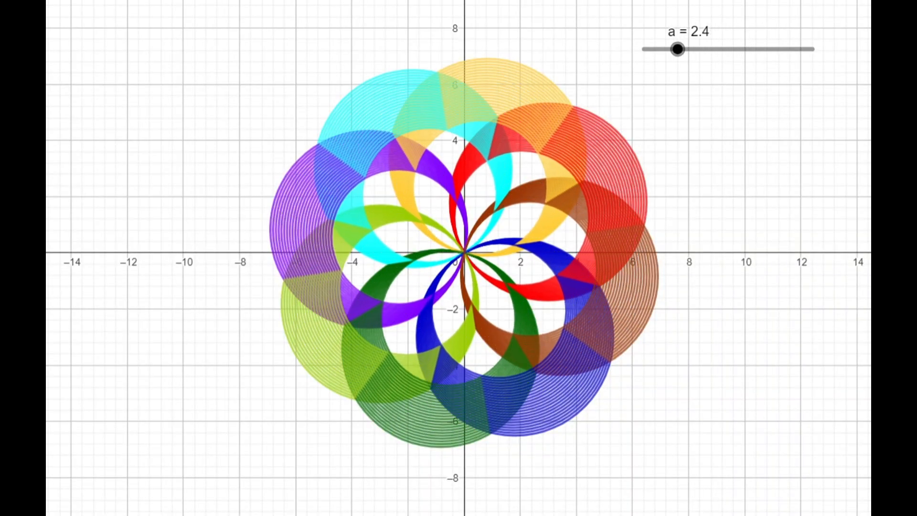
drag(677, 48, 648, 49)
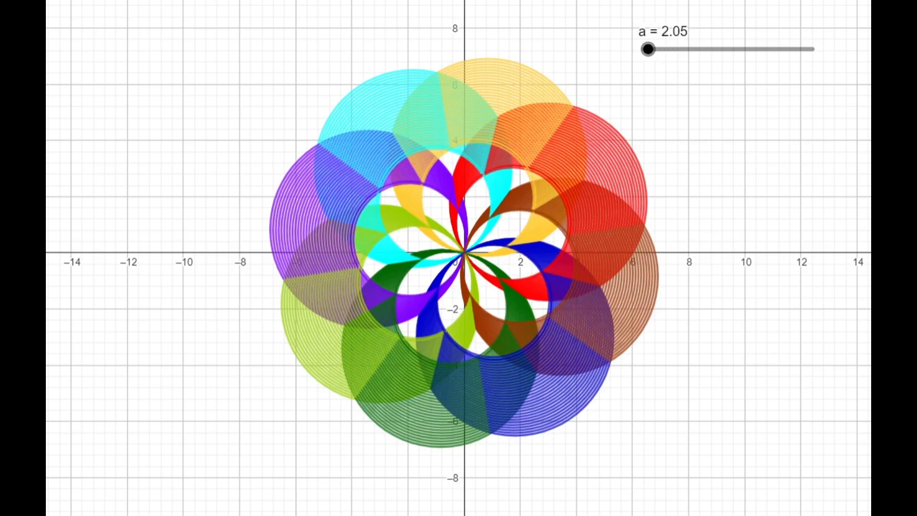
drag(648, 49, 687, 50)
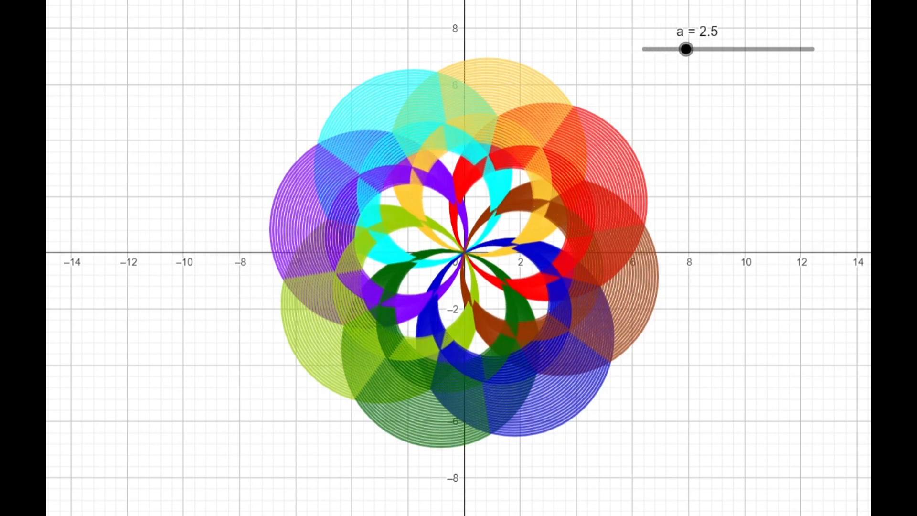
drag(686, 49, 719, 50)
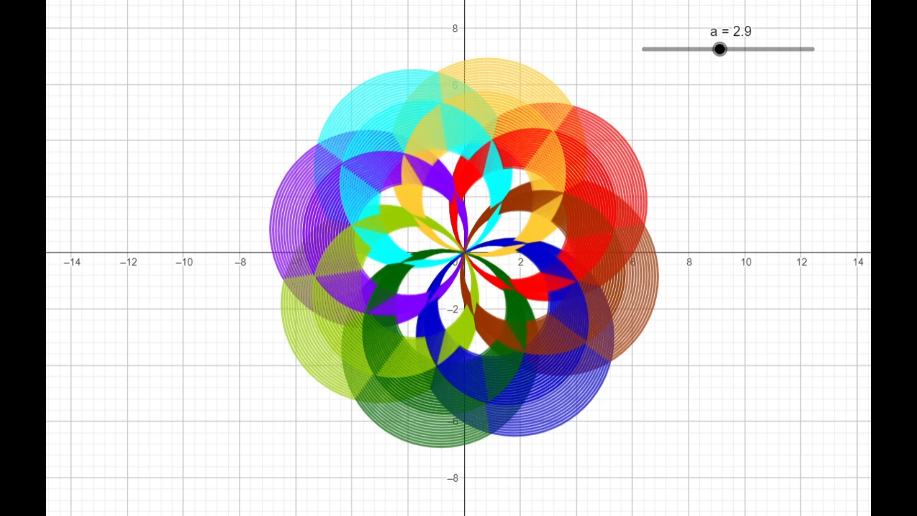
Continue sweeping a up near 3.85 and back, completing the traced flower pattern.
drag(720, 49, 758, 50)
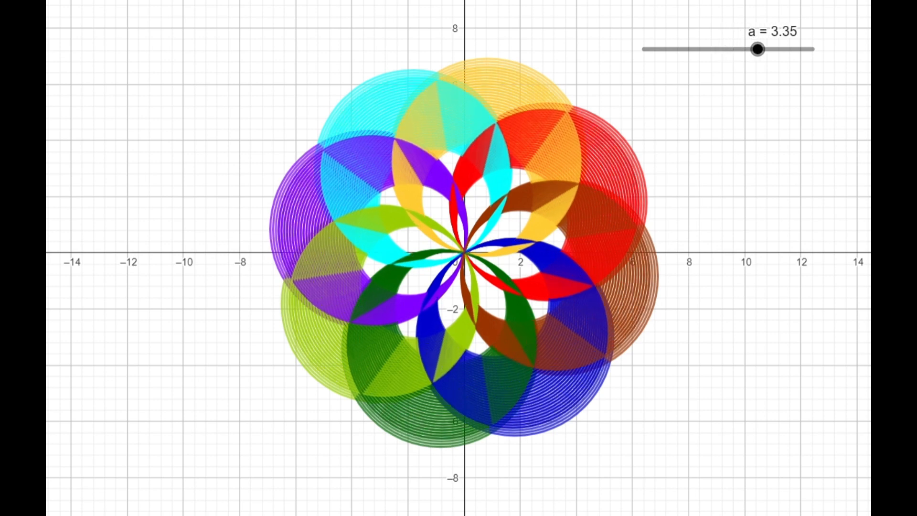
drag(757, 50, 791, 50)
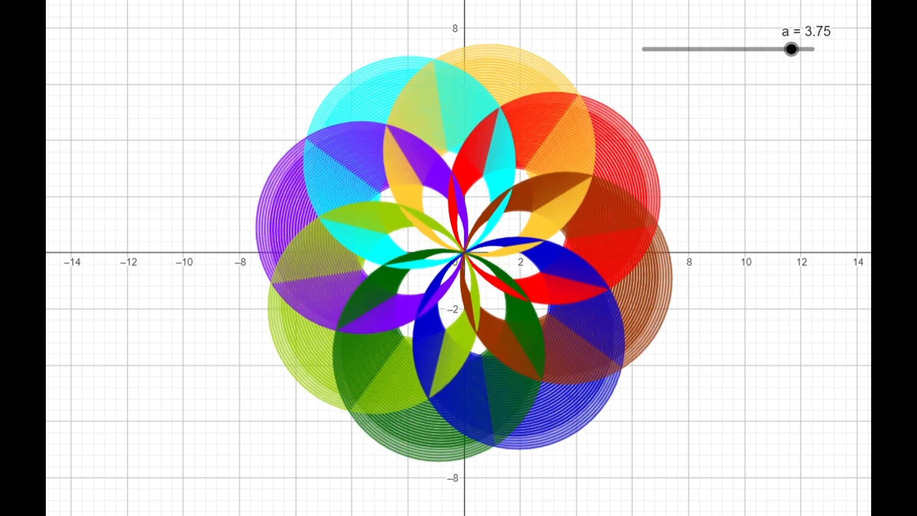
drag(791, 49, 802, 50)
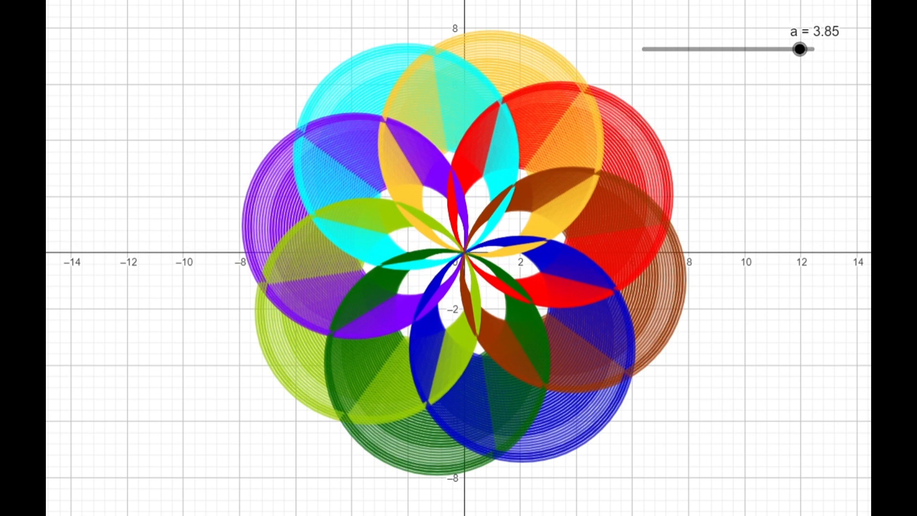
drag(797, 50, 762, 49)
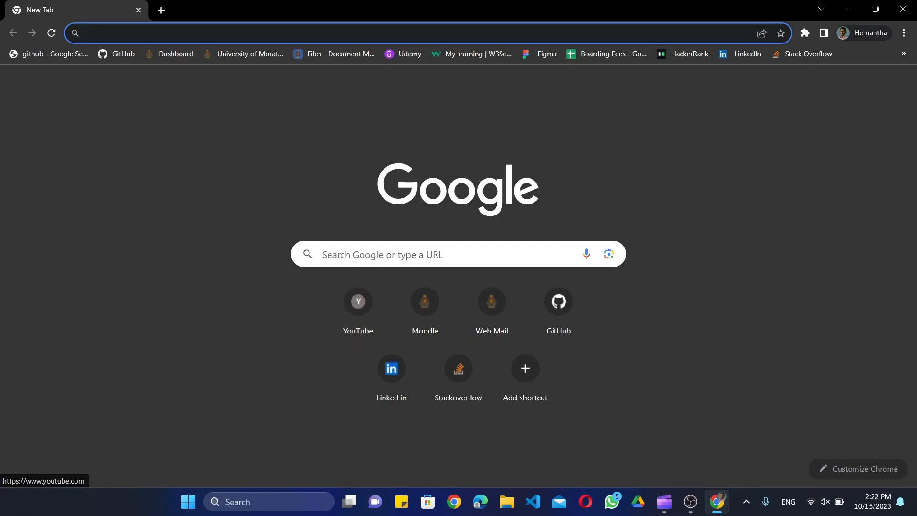
click(355, 254)
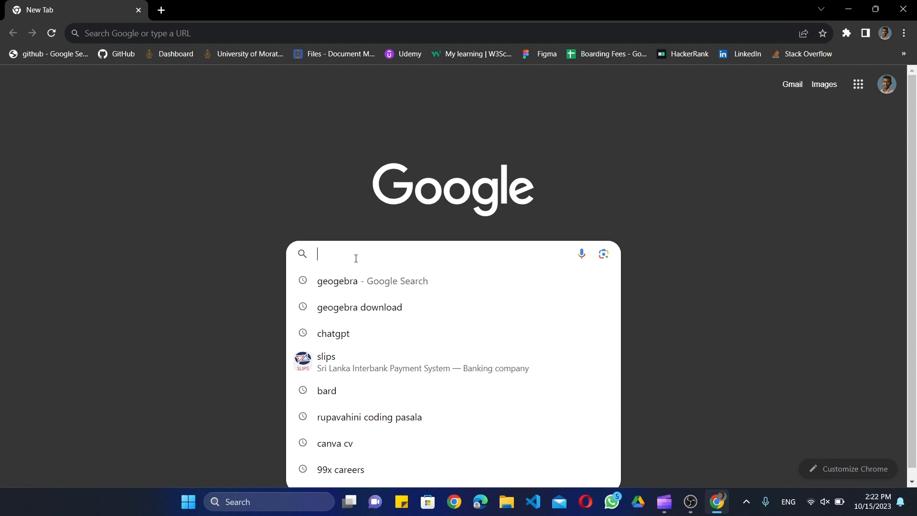
text(https://www.geogebra.org)
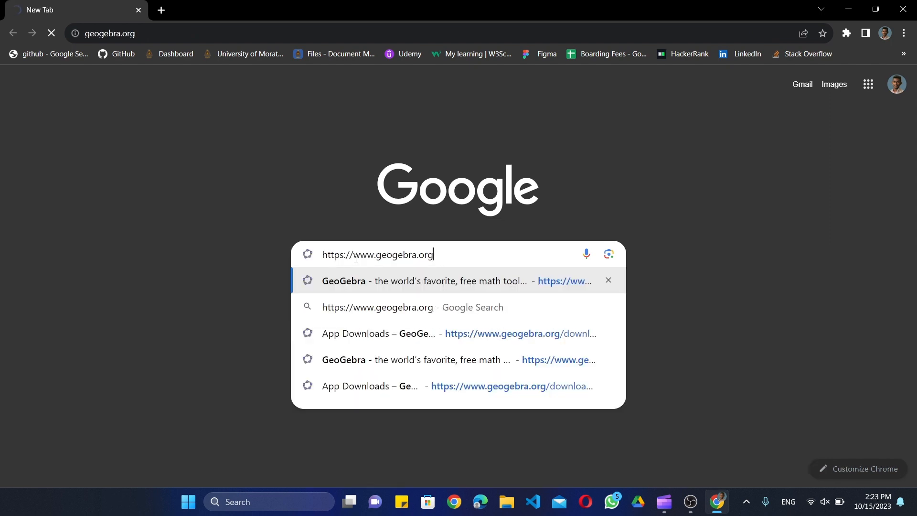
key(Enter)
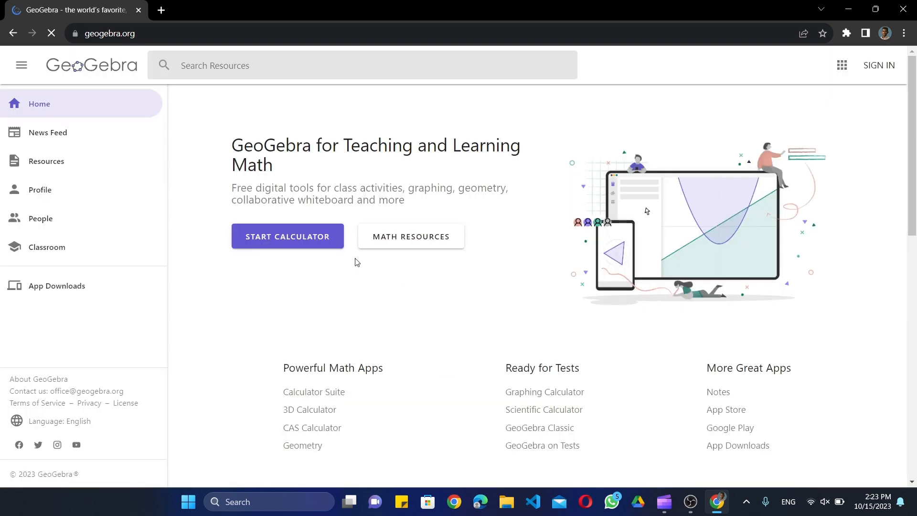
right_click(22, 77)
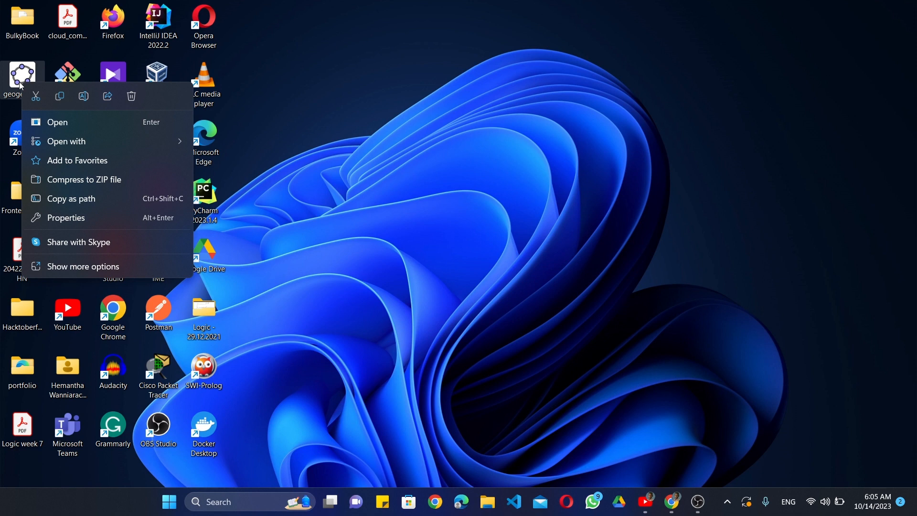
mouse_move(57, 122)
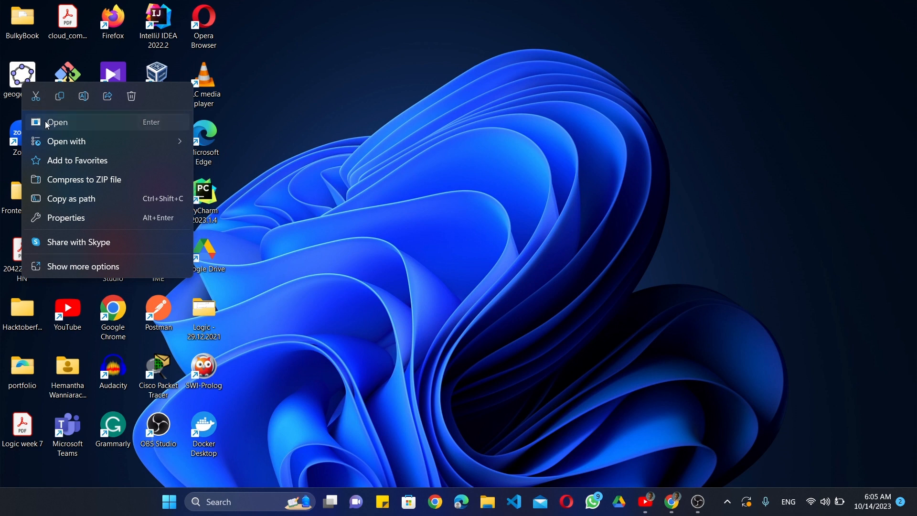
Launch GeoGebra Classic from its desktop shortcut.
click(56, 122)
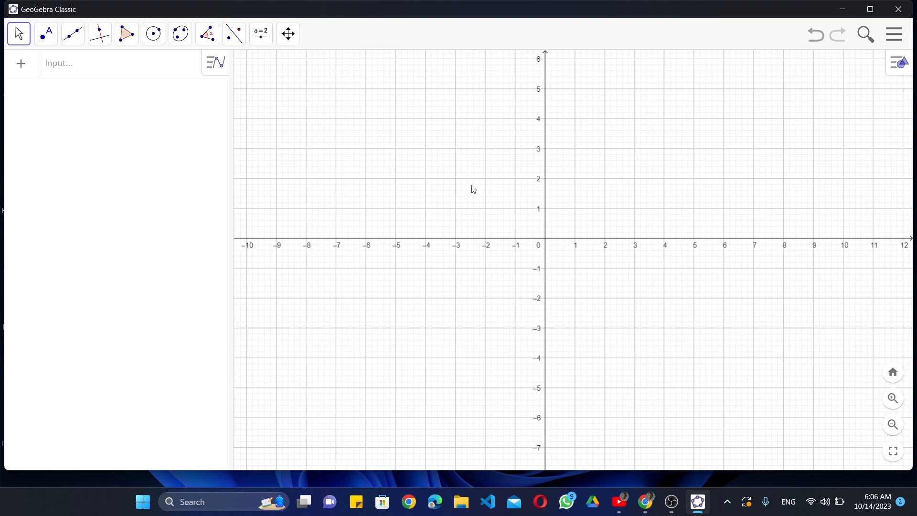
mouse_move(375, 142)
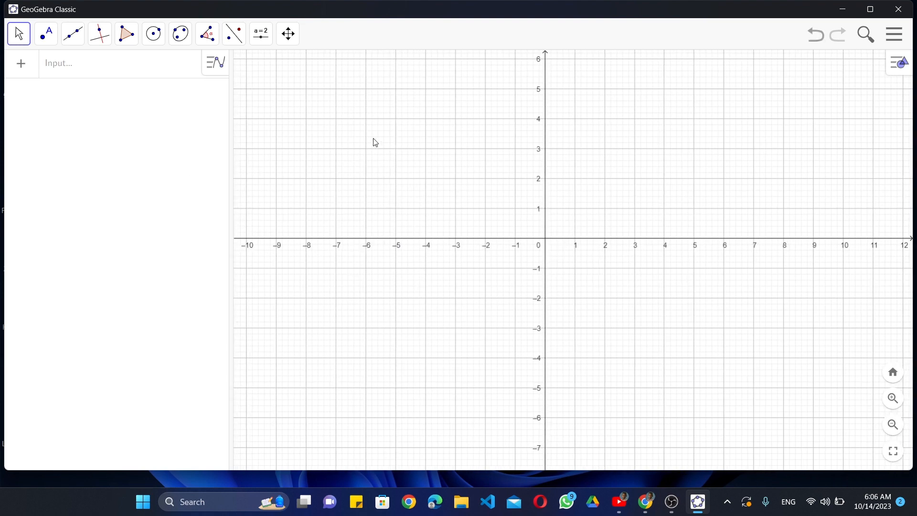
Create slider a with Min 2, Max 4 and Increment 0.05 in the Graphics view.
click(260, 33)
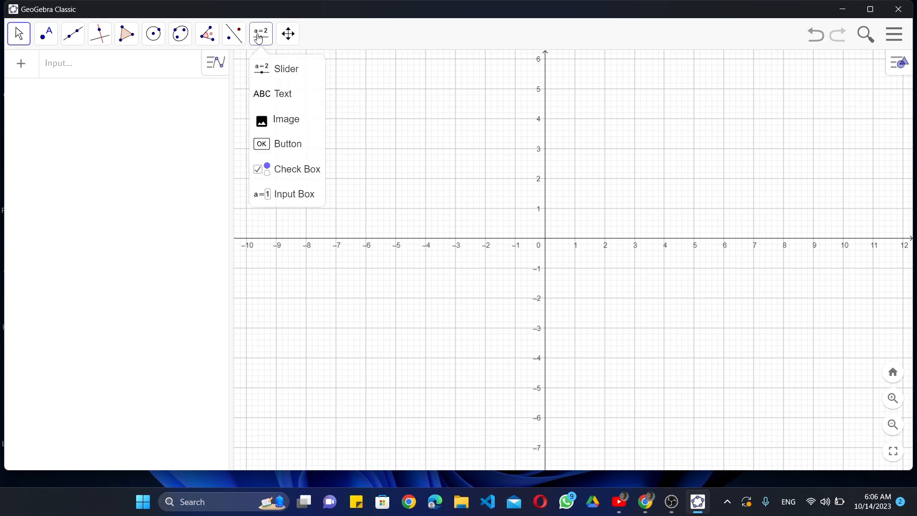
click(286, 69)
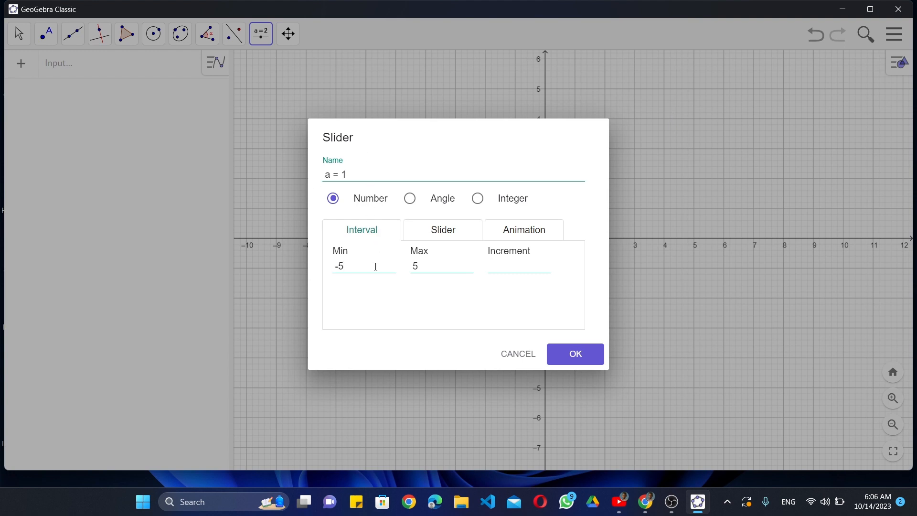
text(2)
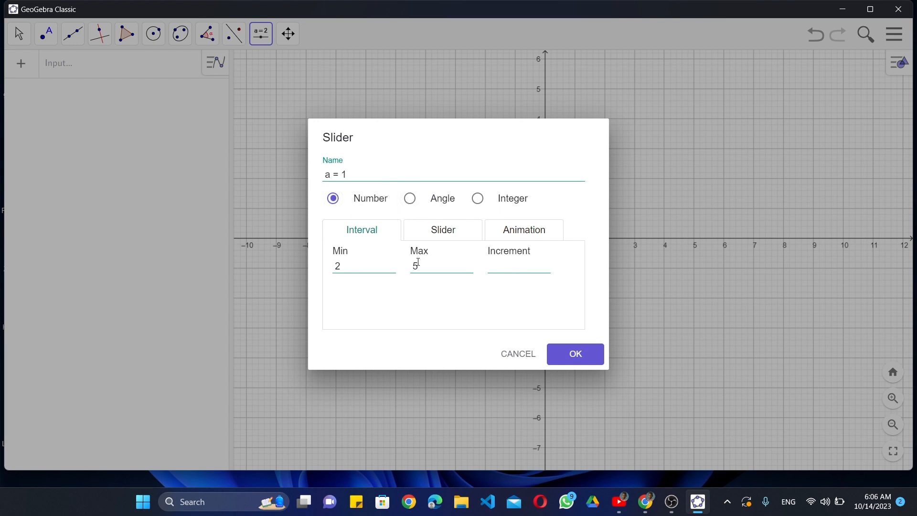
text(4)
click(519, 265)
text(0.05)
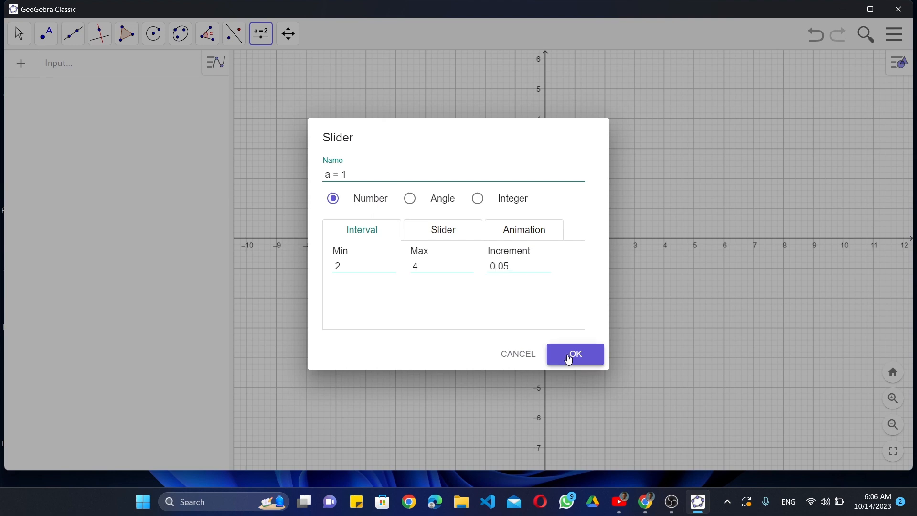
click(574, 354)
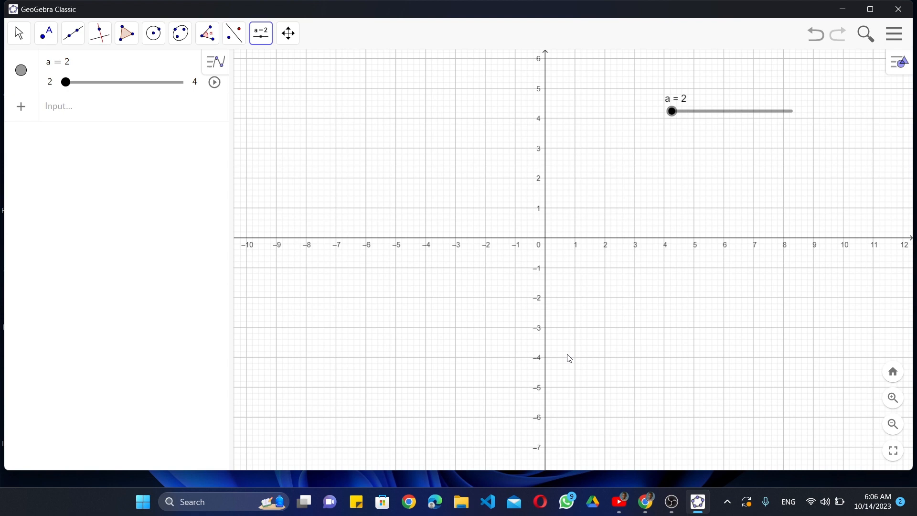
mouse_move(134, 214)
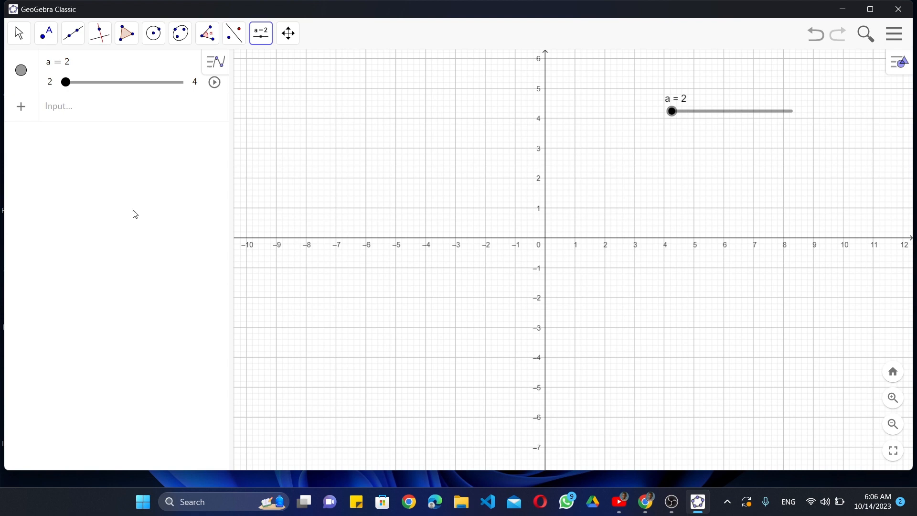
Draw circle c centred at the origin A with radius a.
click(153, 33)
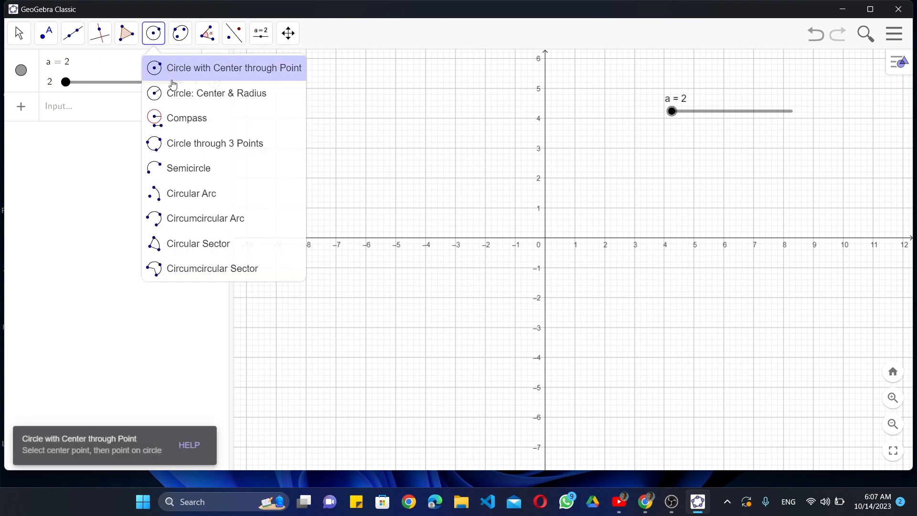
click(216, 93)
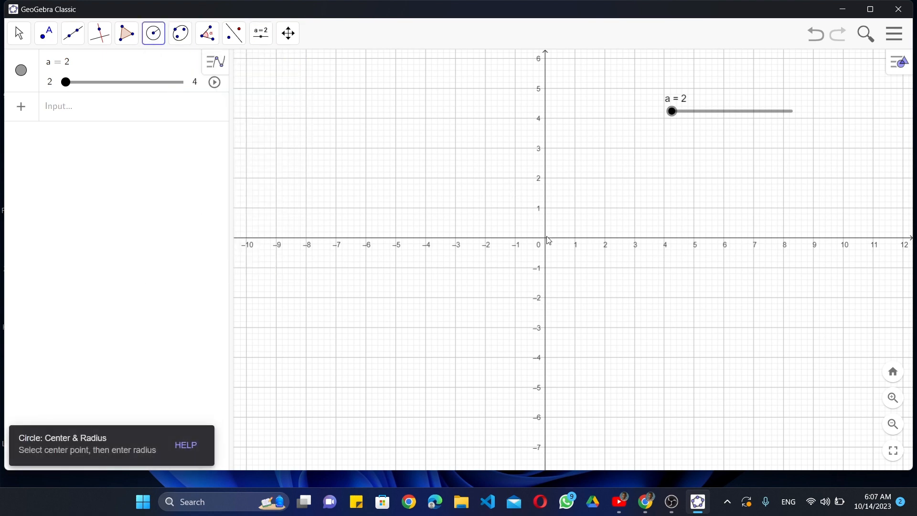
click(544, 244)
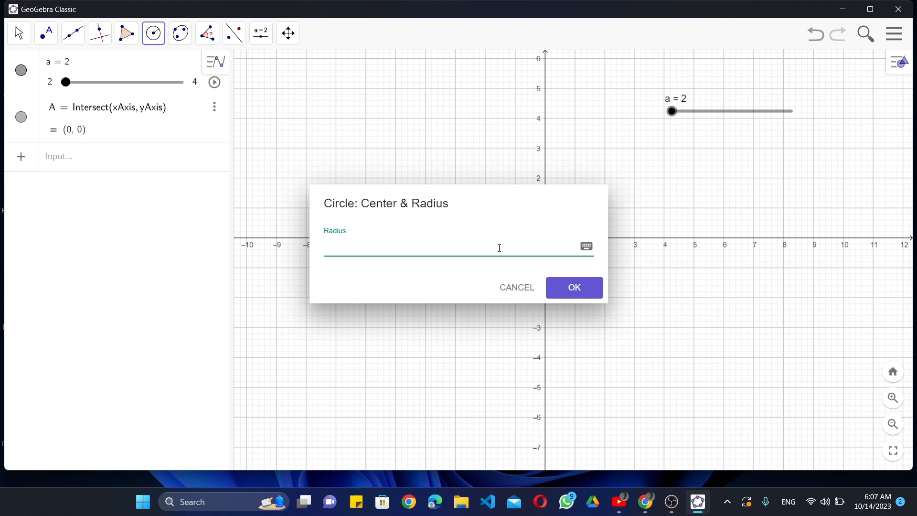
click(573, 288)
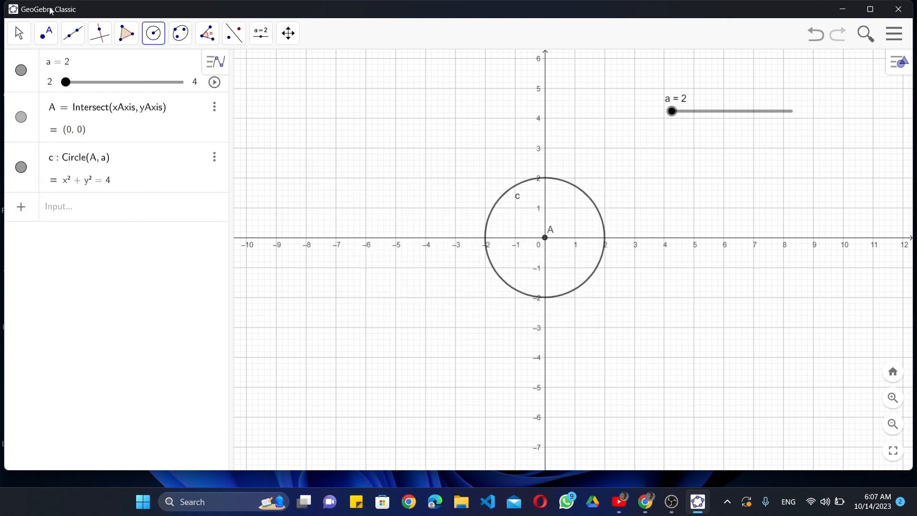
Place point B on circle c.
click(99, 33)
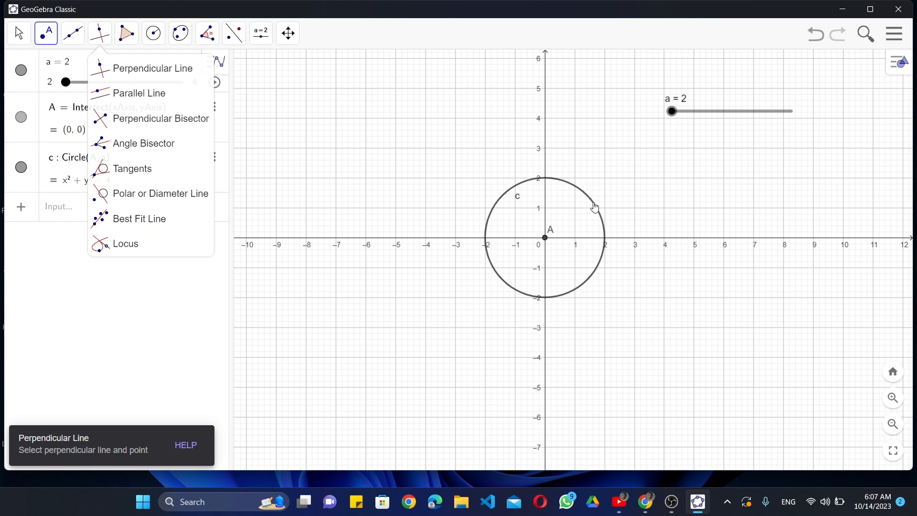
click(595, 206)
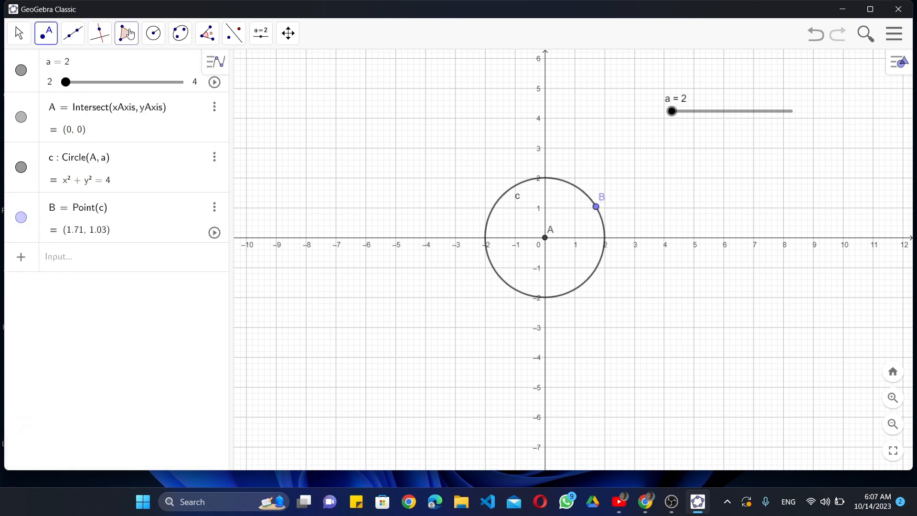
Rotate B and then B′ by 45° counterclockwise about A, creating B′ and B″.
click(206, 33)
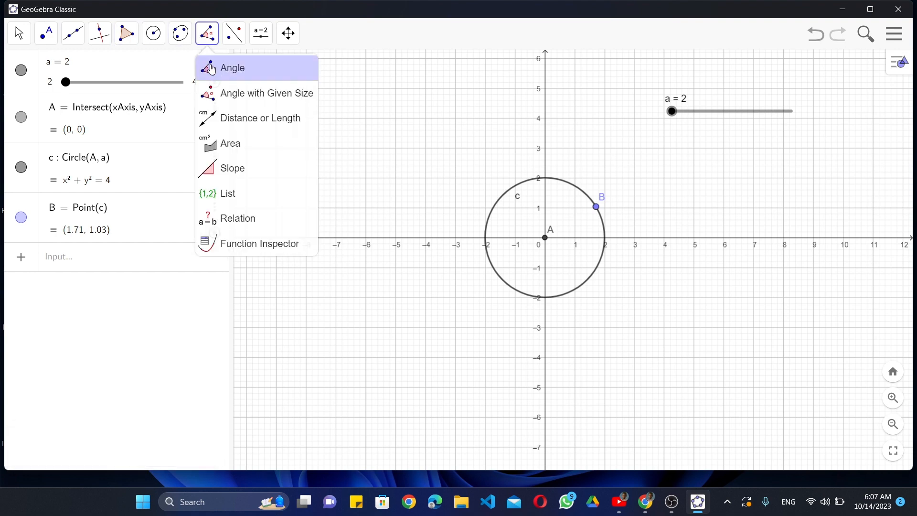
click(266, 92)
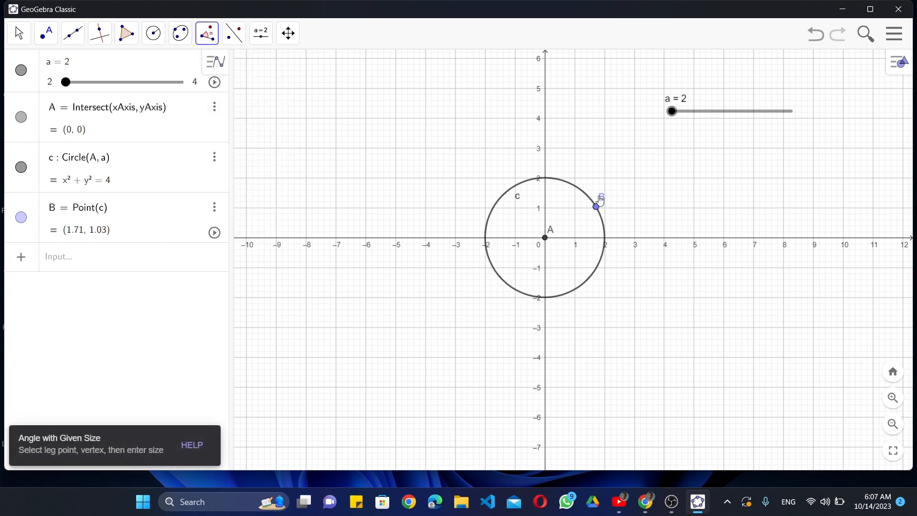
click(595, 206)
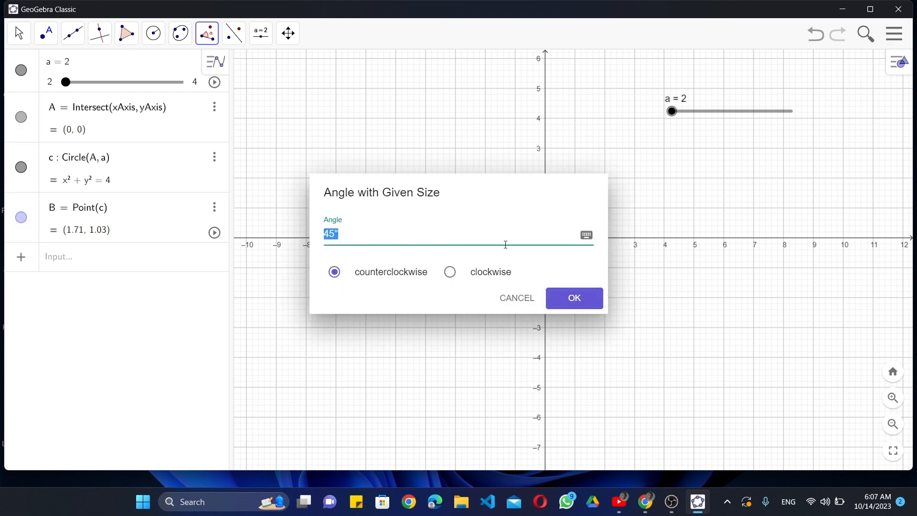
click(572, 298)
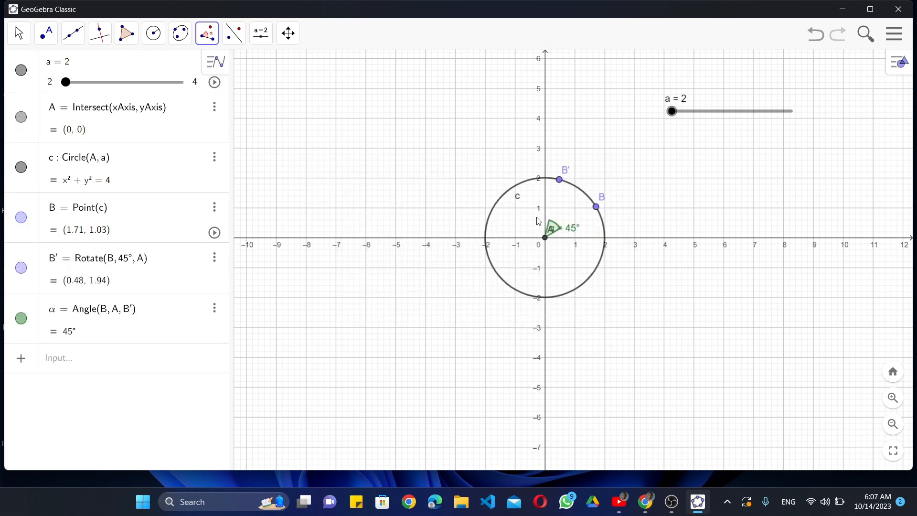
click(559, 178)
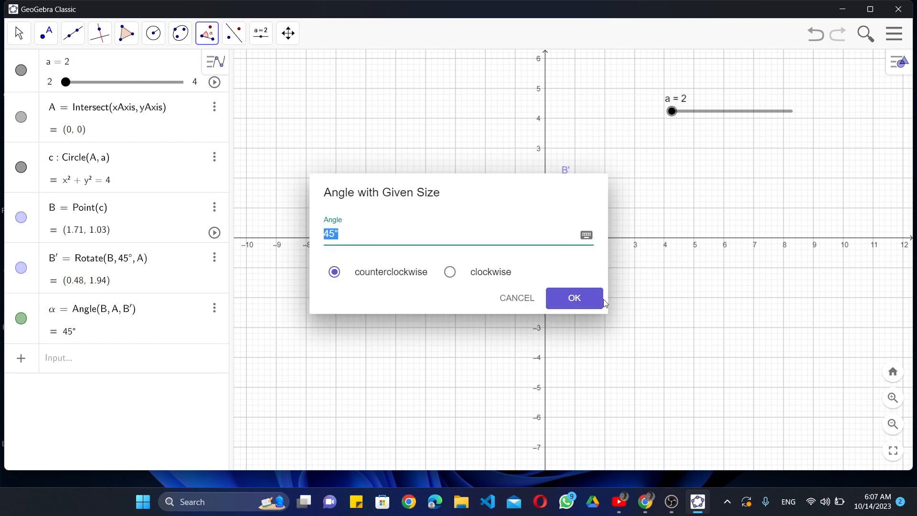
click(573, 298)
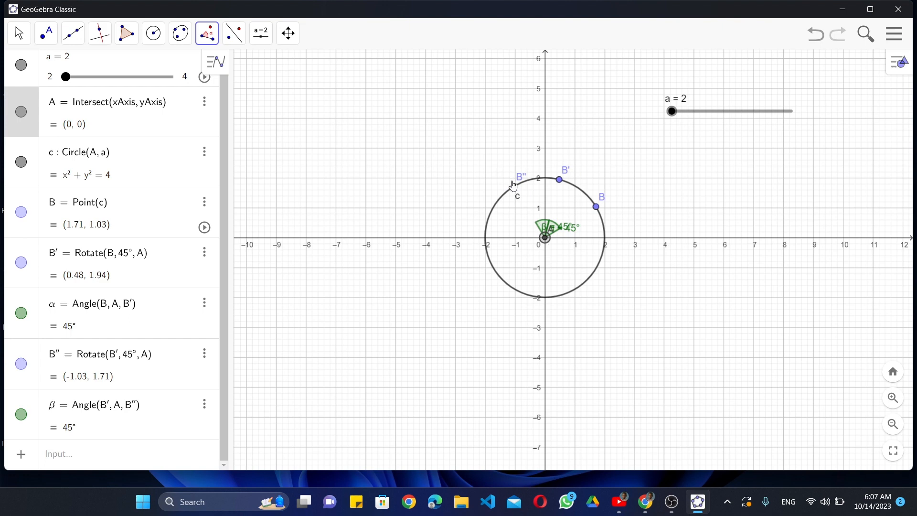
click(520, 178)
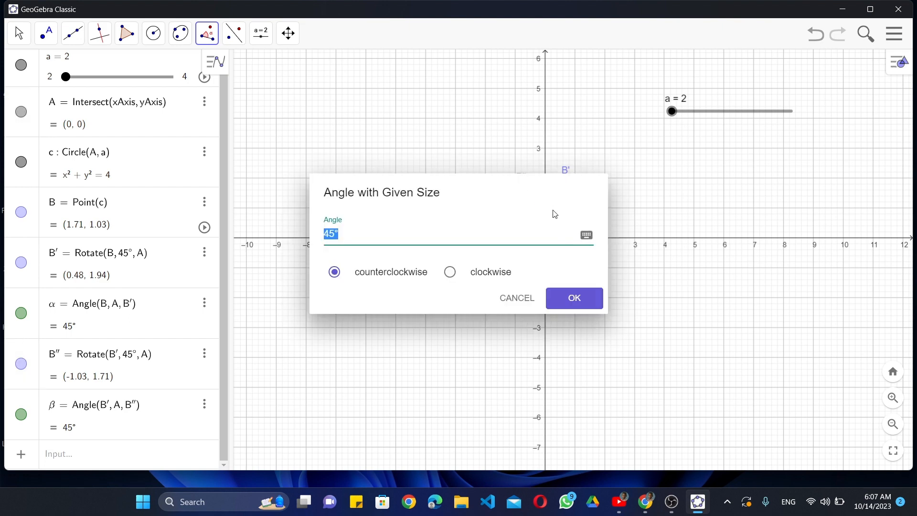
click(572, 298)
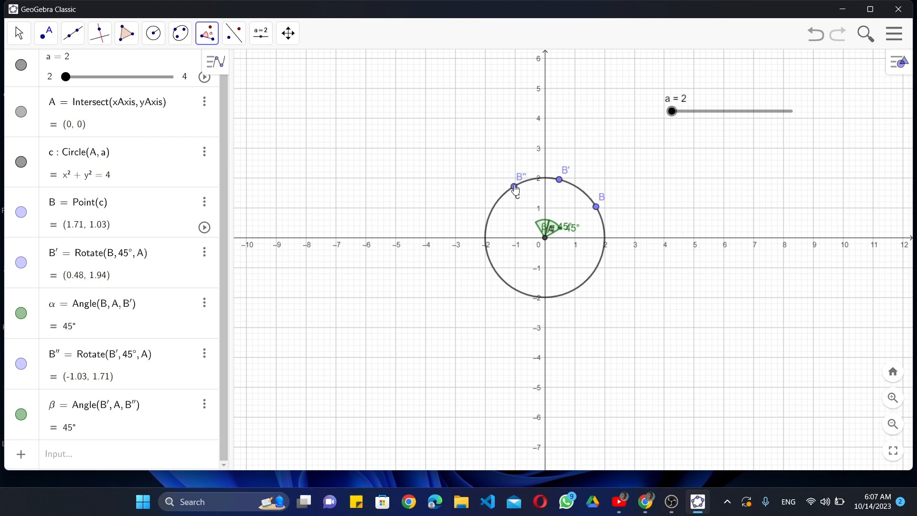
Keep rotating the newest point 45° about A to get B‴, C, C′, C″ and the eighth point.
click(513, 187)
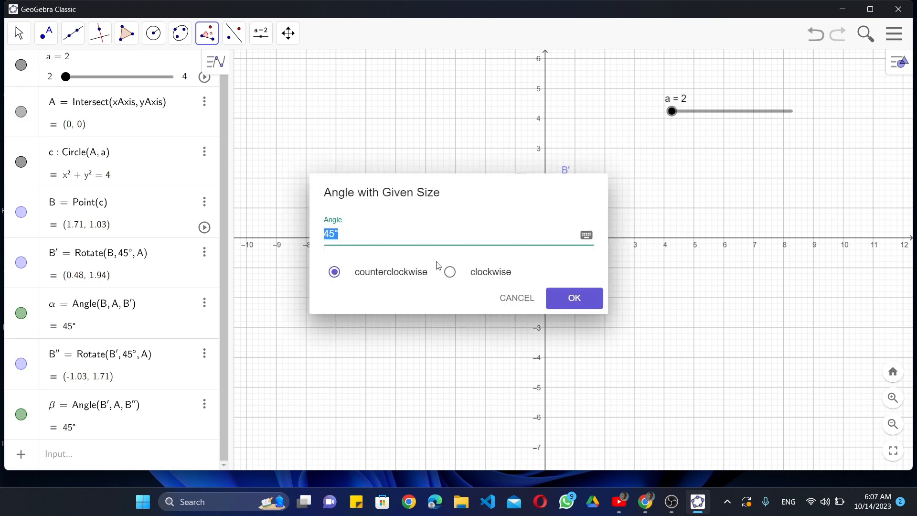
click(572, 298)
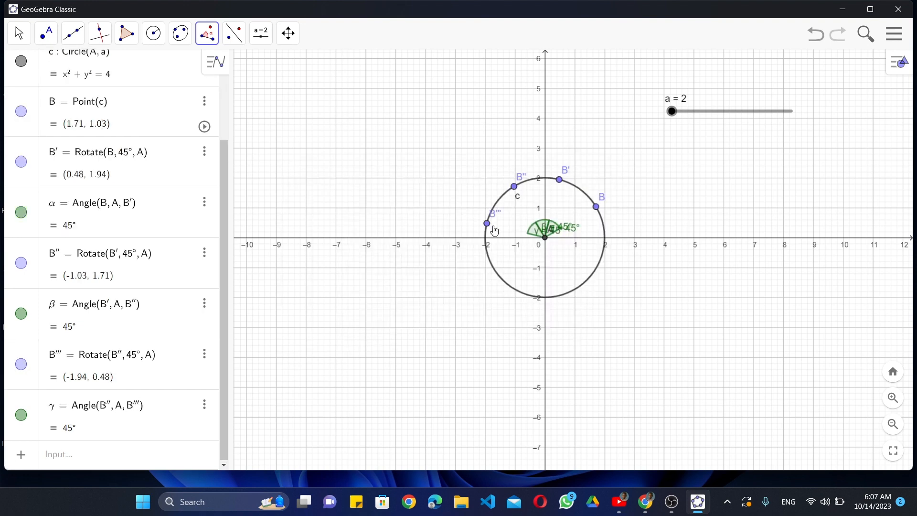
click(485, 223)
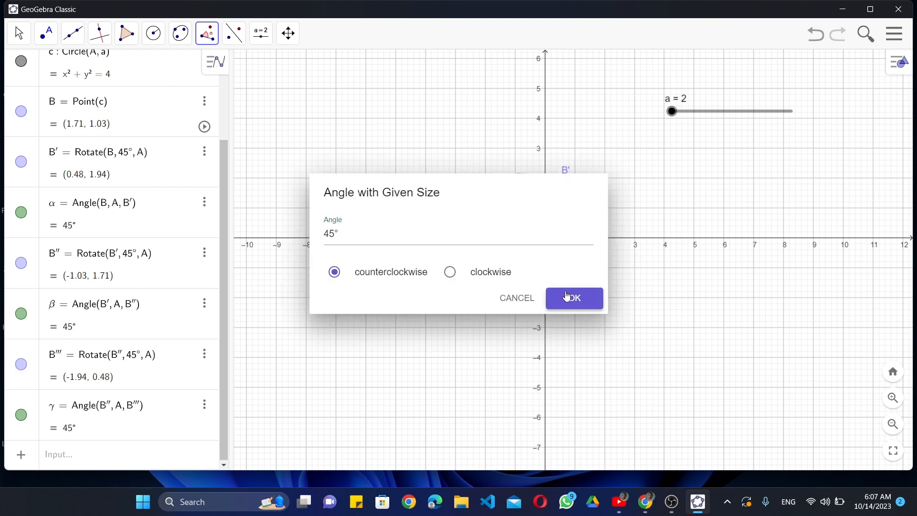
click(573, 298)
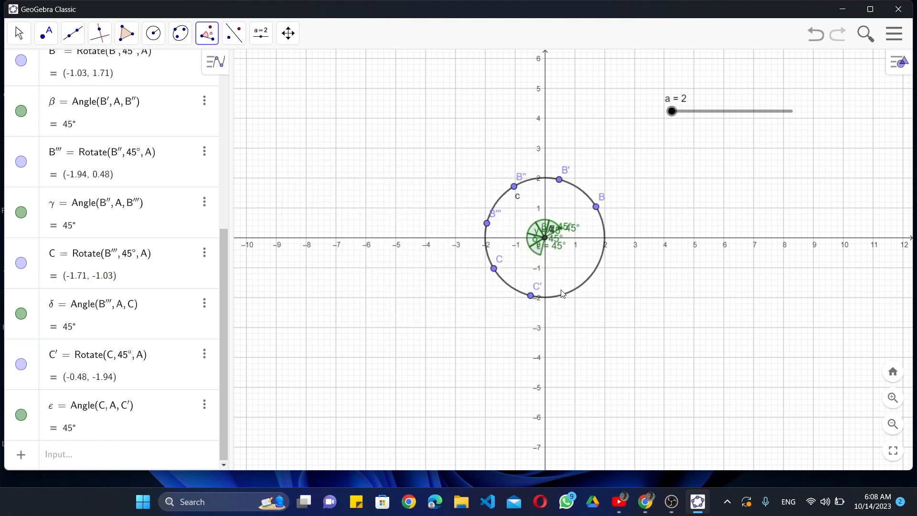
click(531, 296)
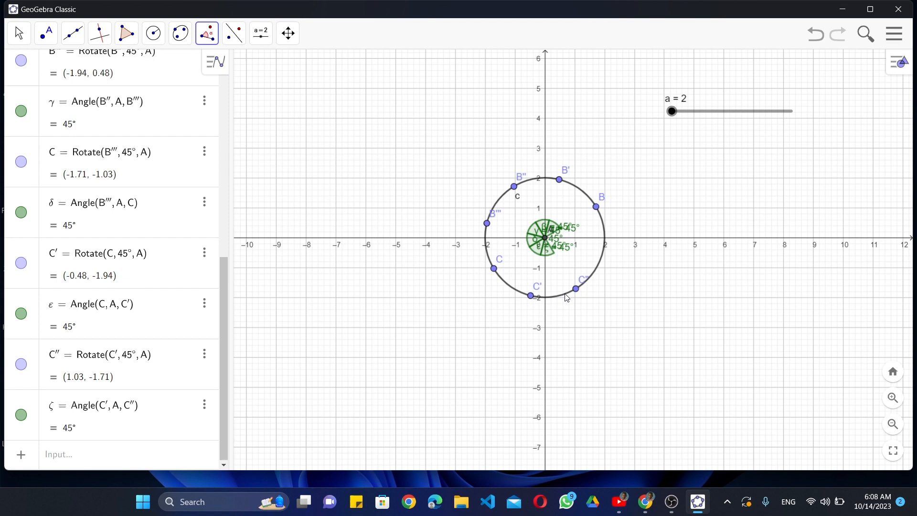
click(576, 287)
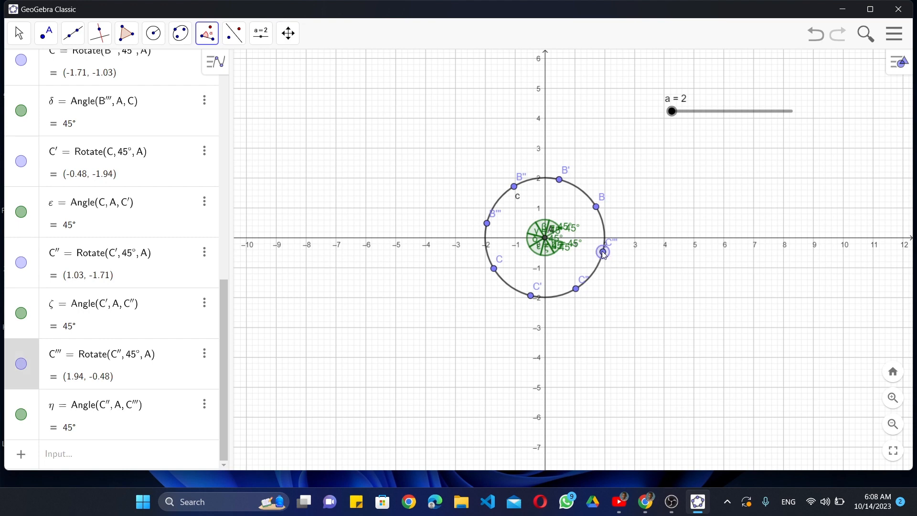
mouse_move(629, 294)
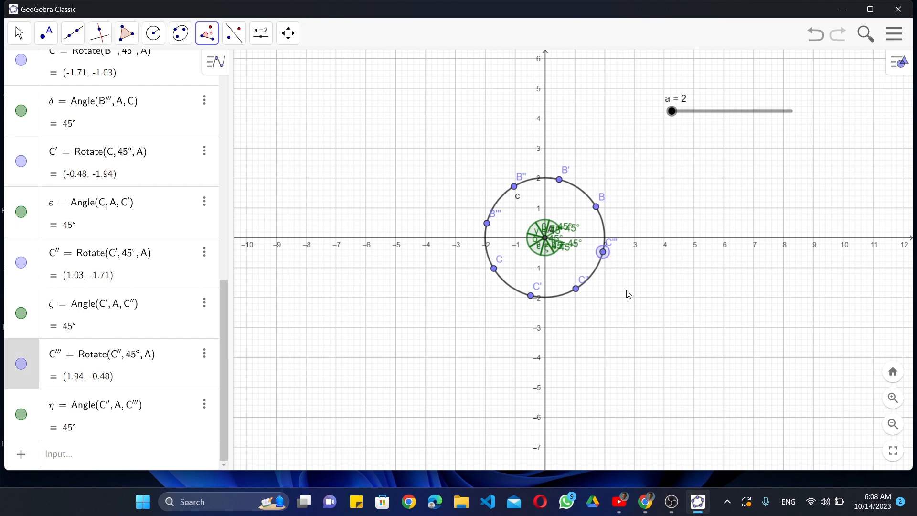
click(626, 289)
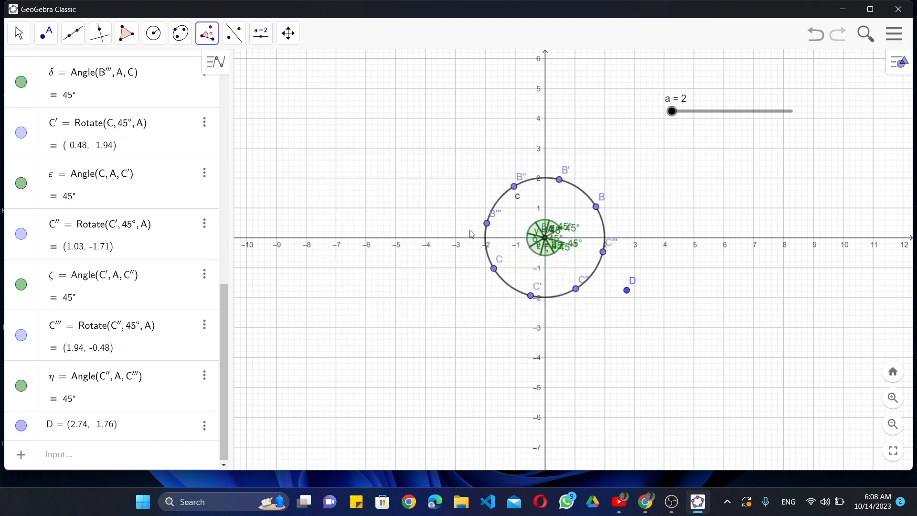
mouse_move(494, 171)
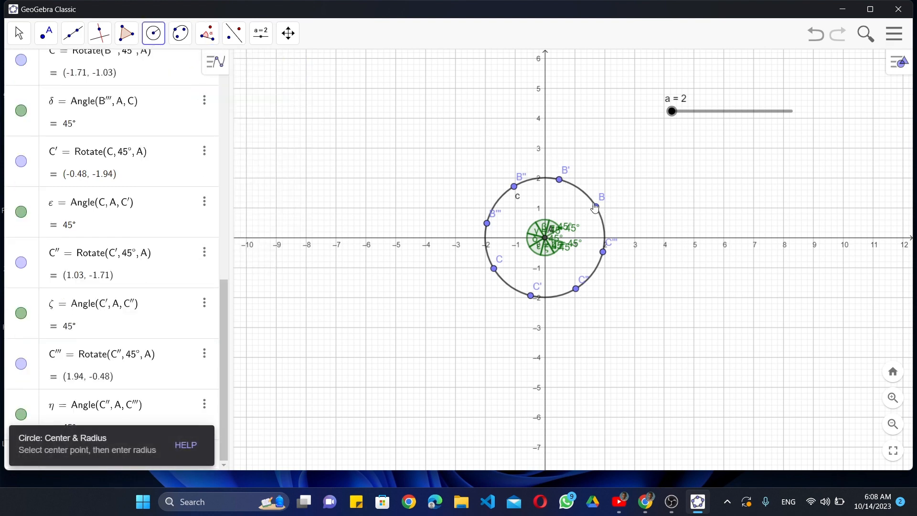
Draw circles d, e, f of radius a centred on B, B′ and B″.
click(594, 206)
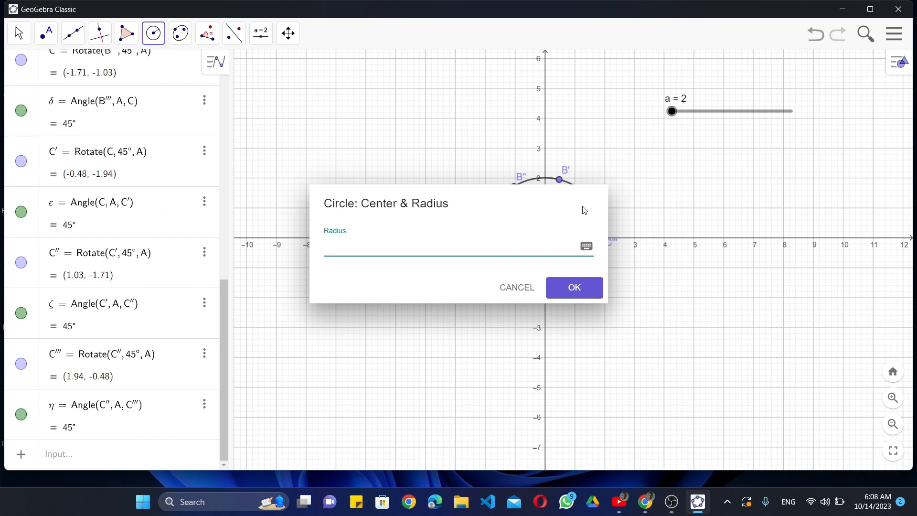
click(572, 288)
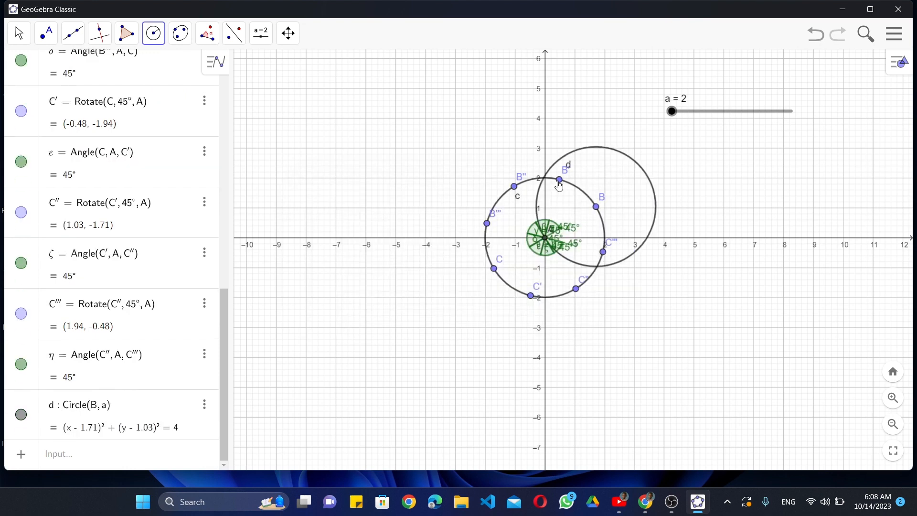
click(559, 181)
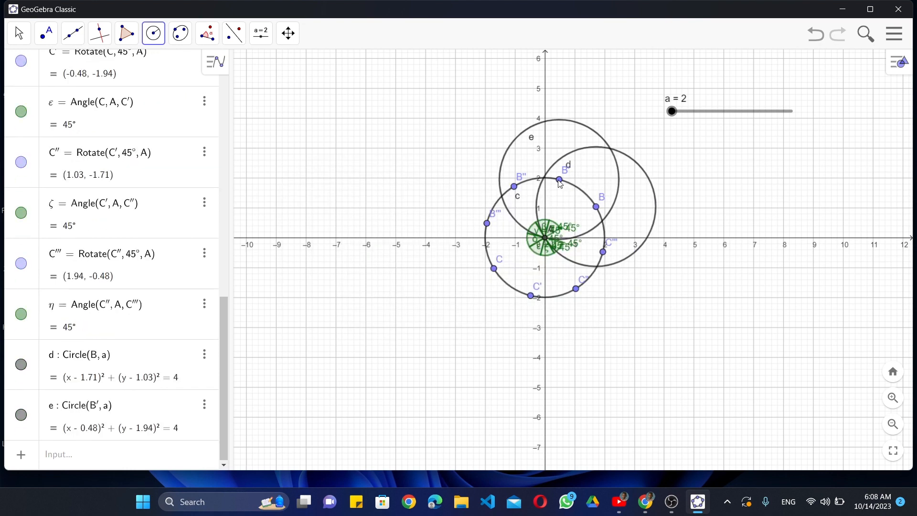
click(558, 179)
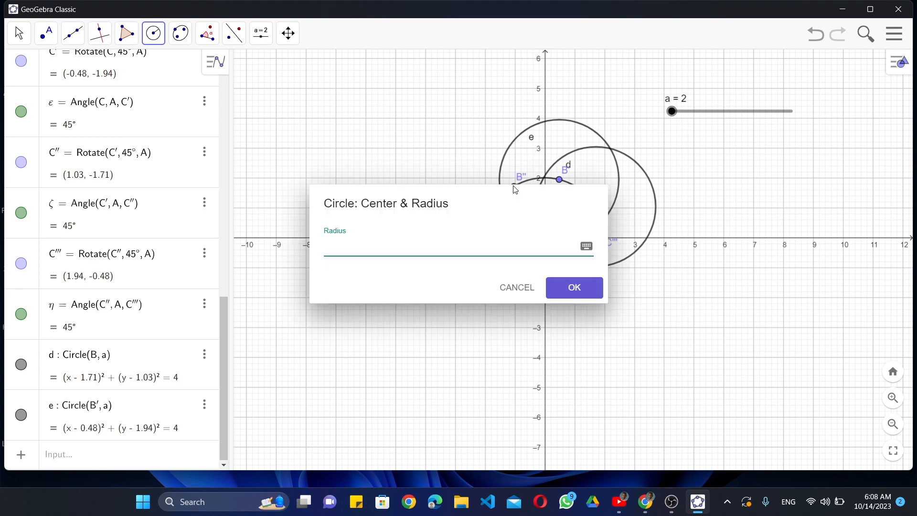
click(572, 288)
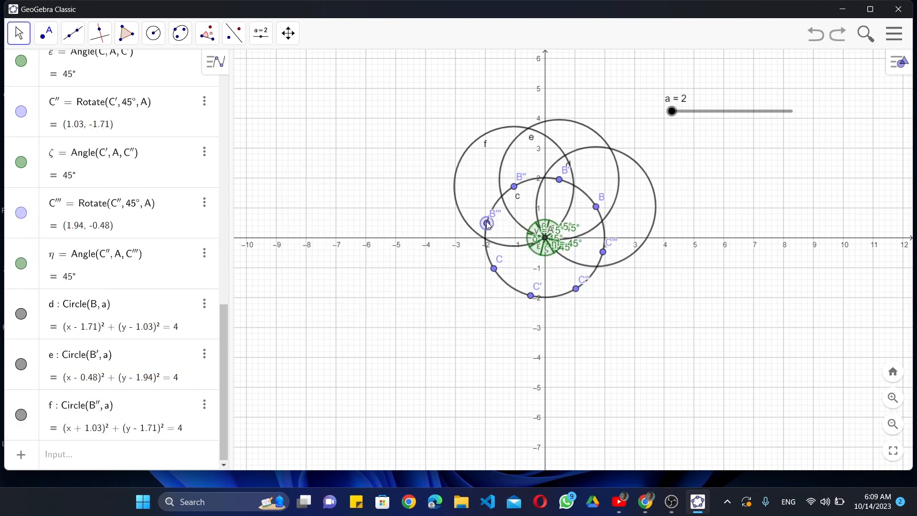
Add the remaining radius-a circles on the other rotated points, then return to the Move tool.
click(153, 32)
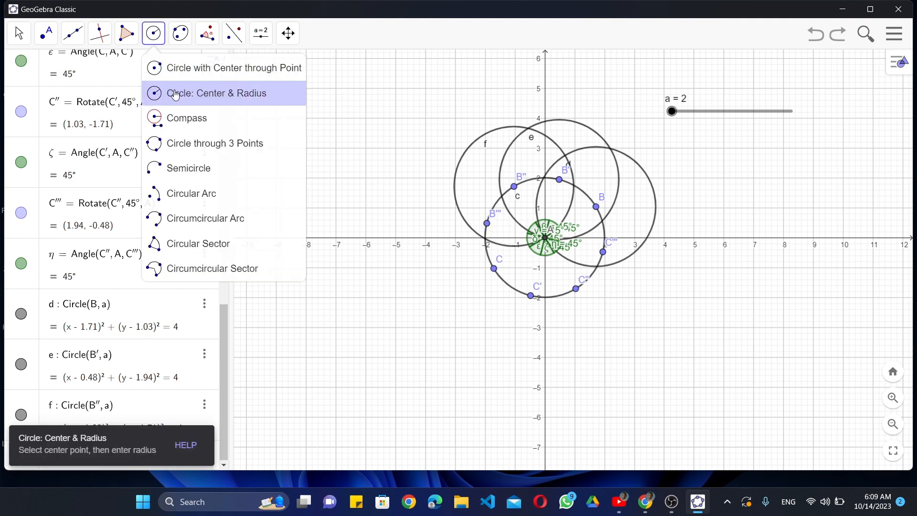
click(544, 237)
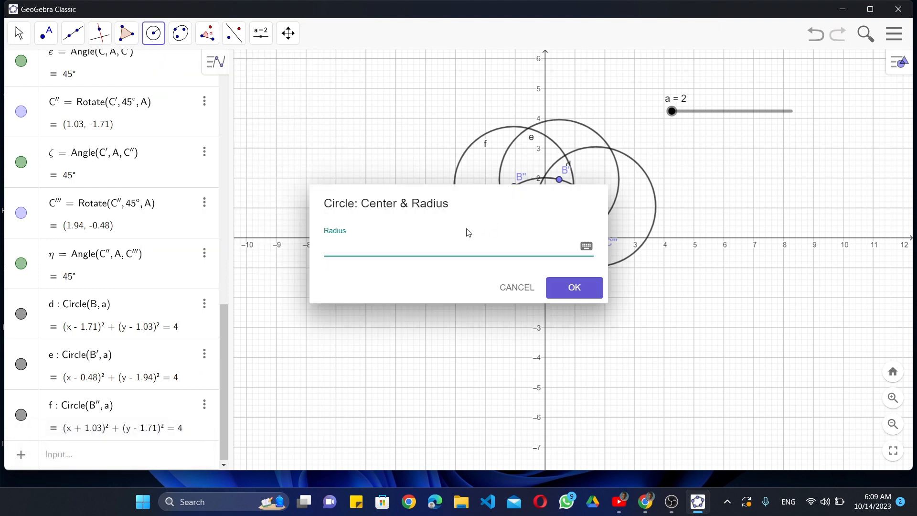
click(572, 288)
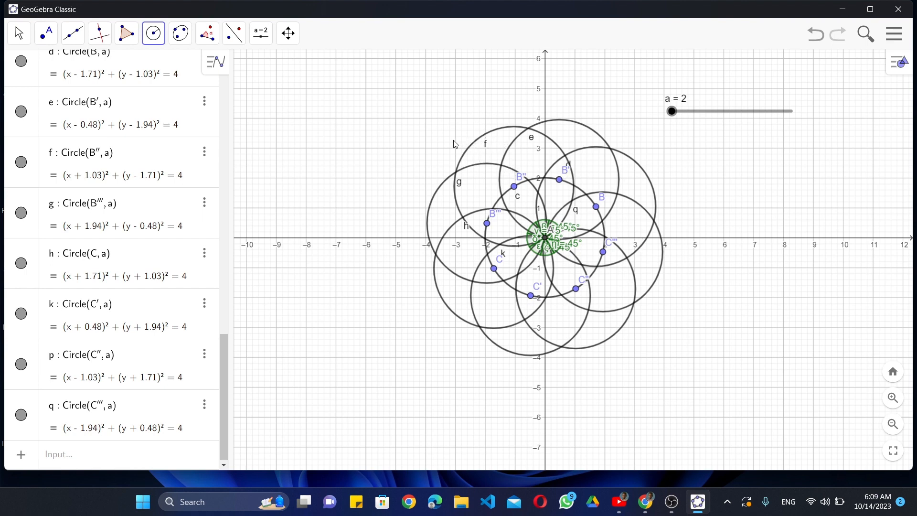
click(17, 33)
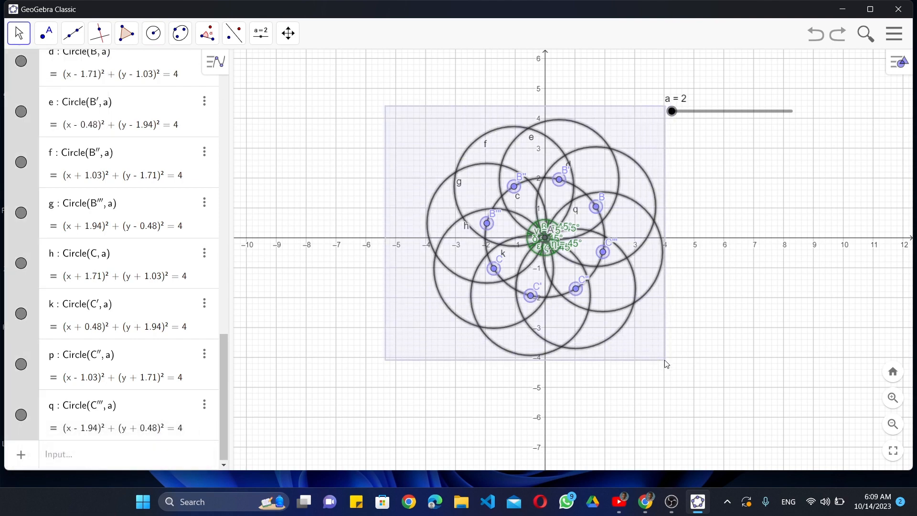
Hide centre points C, B‴, B″ and B via Show Object in their context menus.
right_click(543, 237)
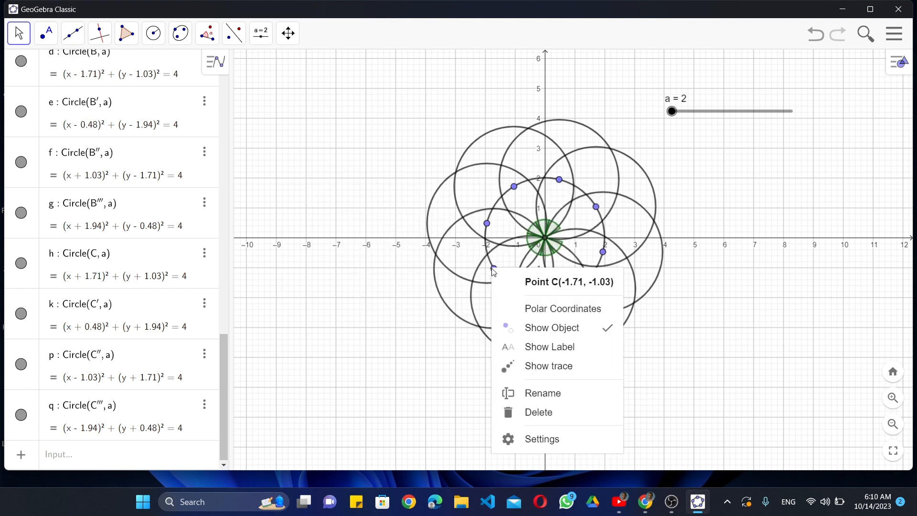
click(466, 168)
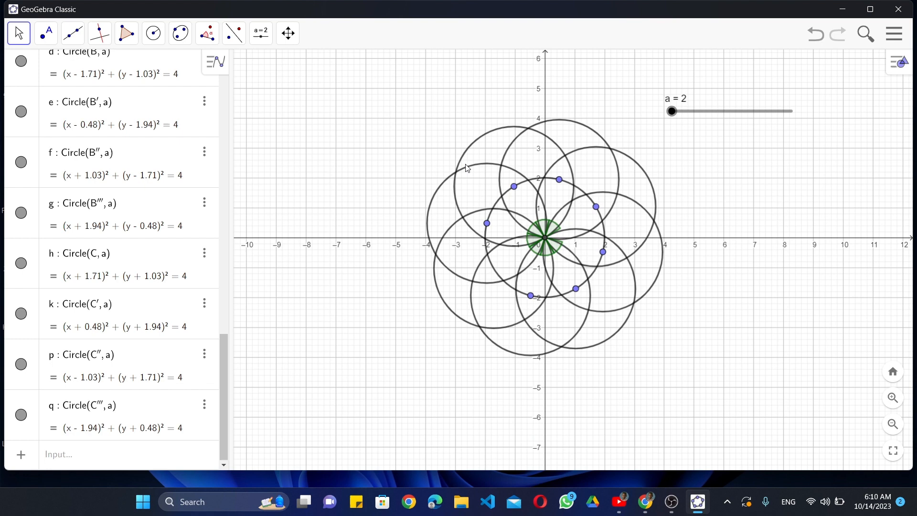
right_click(485, 222)
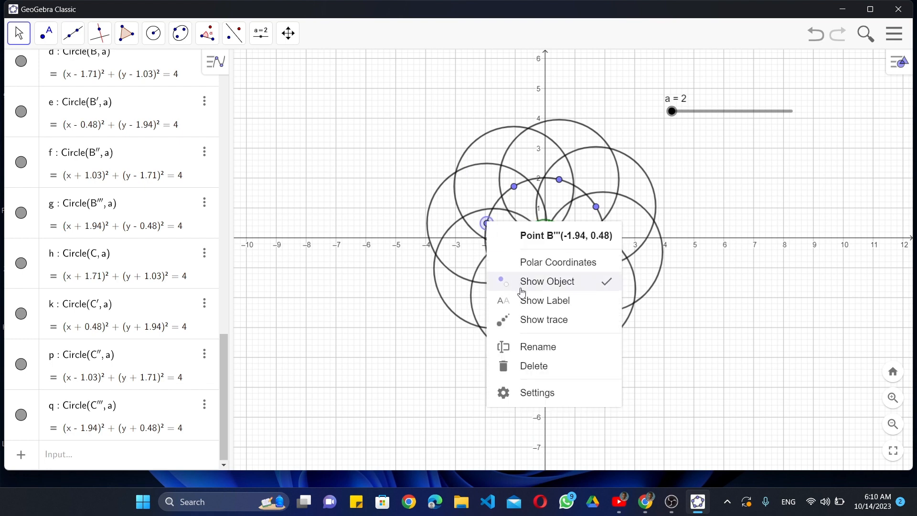
right_click(513, 187)
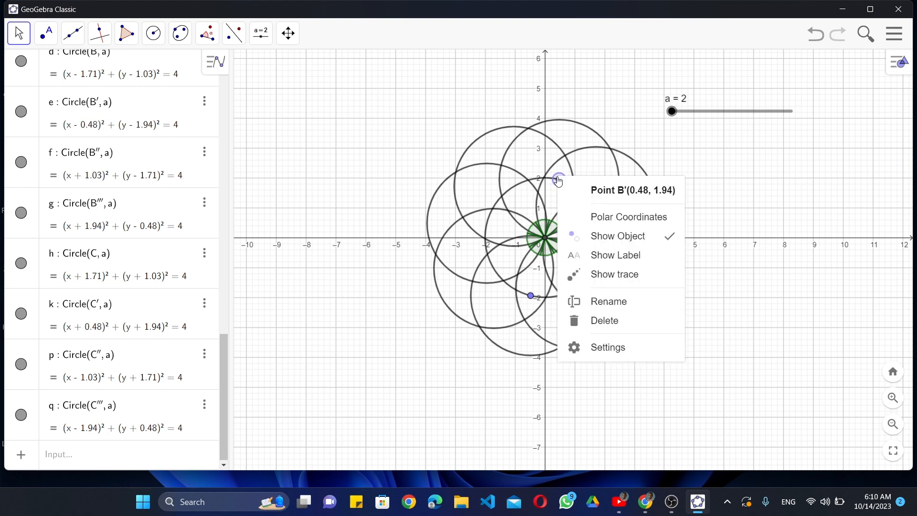
right_click(596, 206)
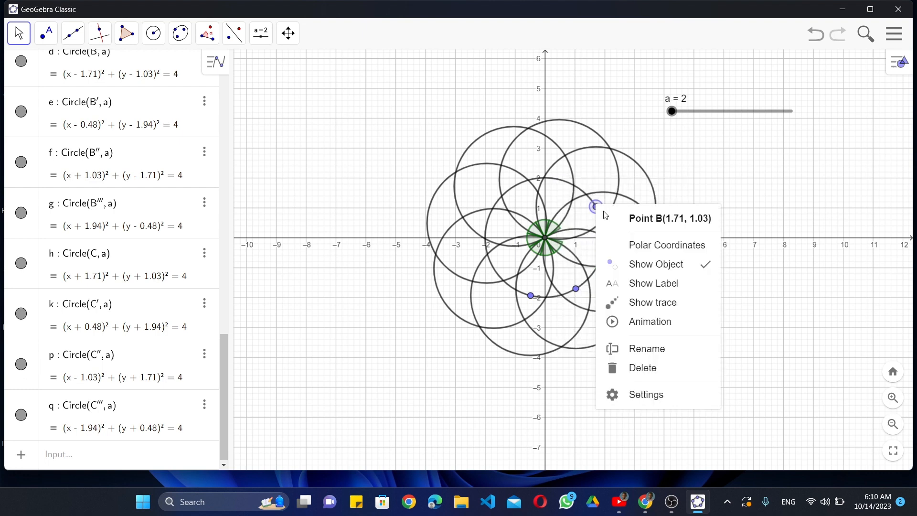
click(604, 257)
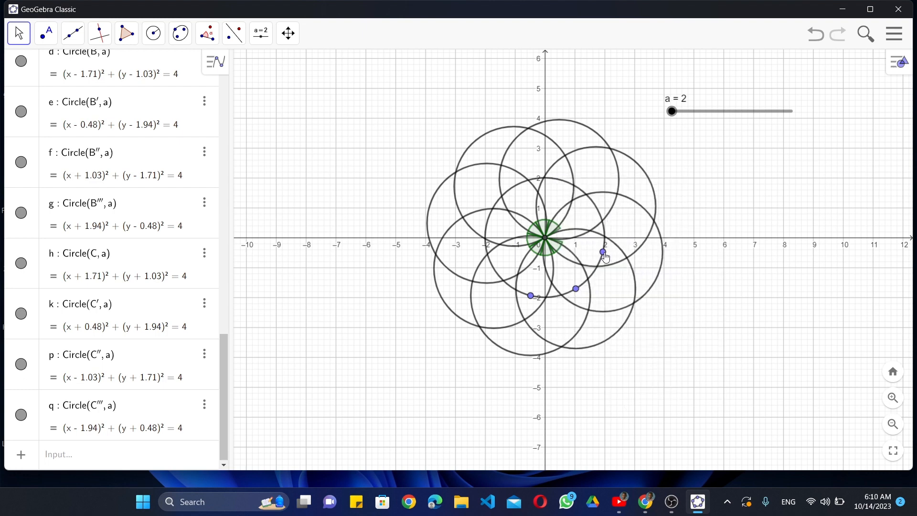
Hide the remaining C points and bring up options for the angle marking.
drag(603, 252, 576, 290)
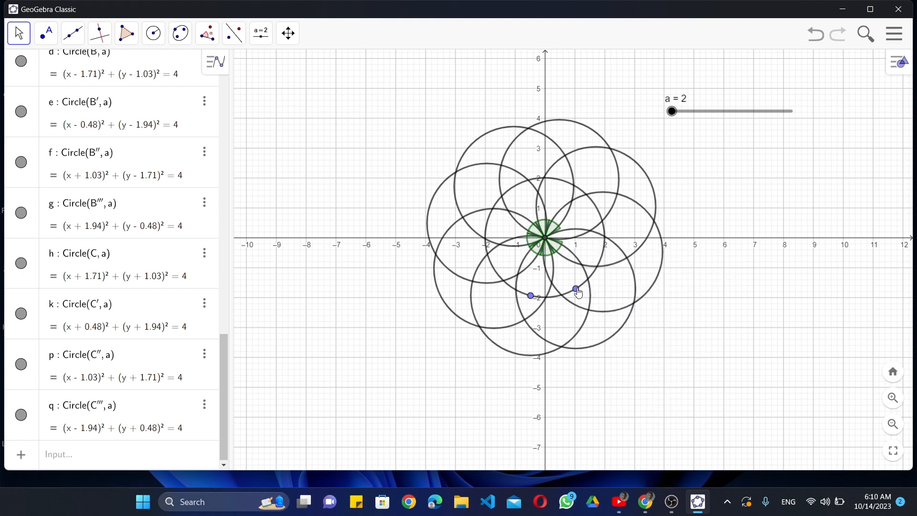
drag(575, 288, 531, 295)
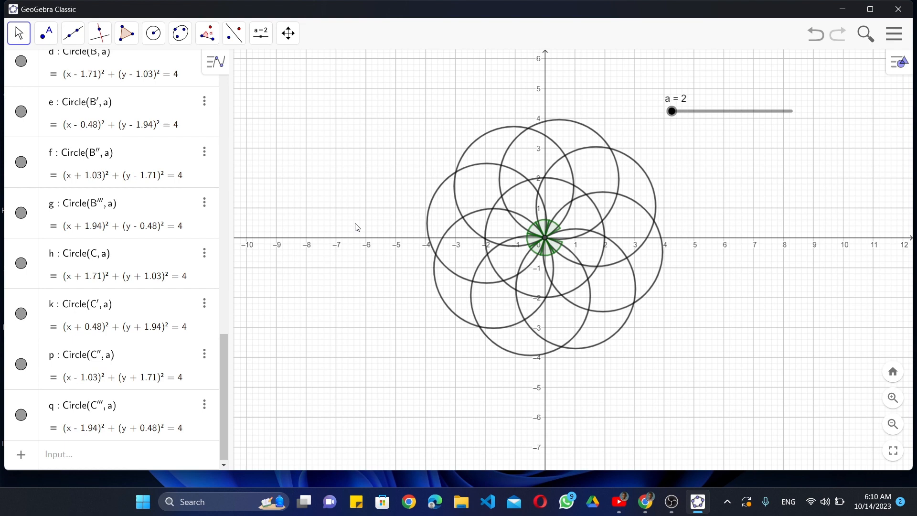
right_click(531, 240)
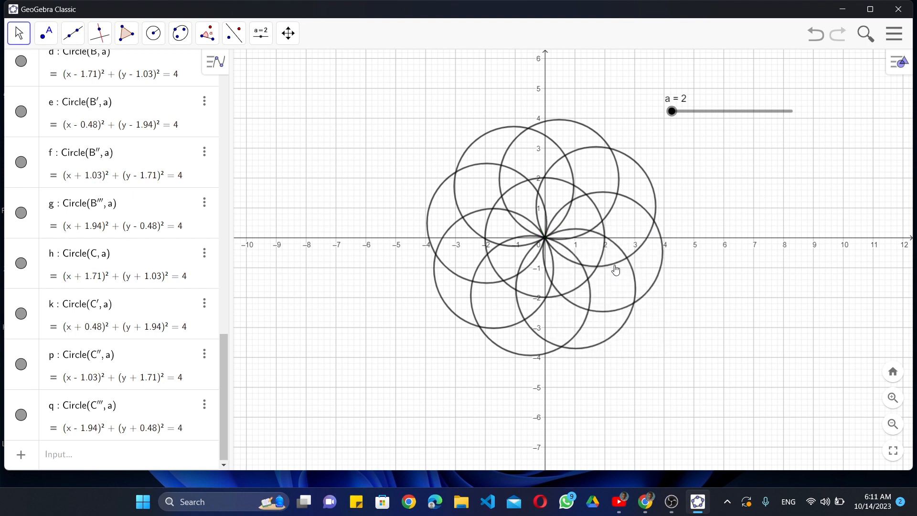
mouse_move(596, 211)
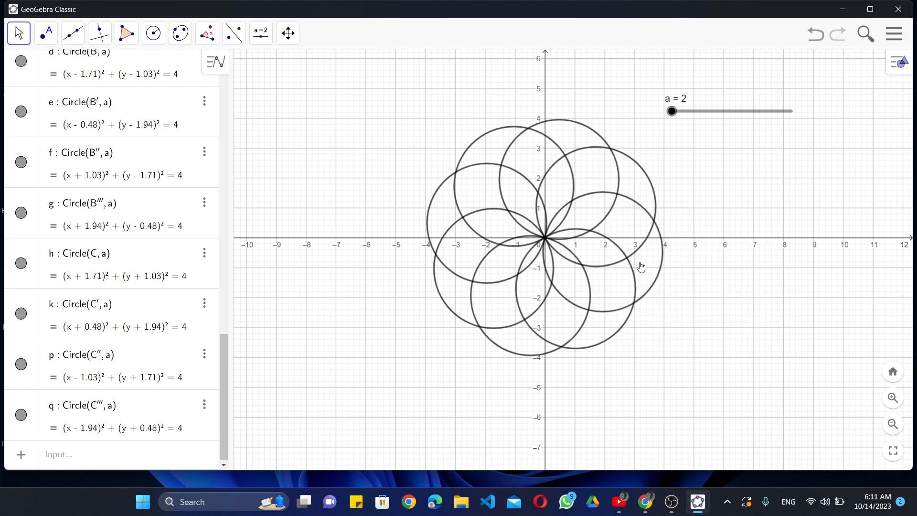
mouse_move(657, 206)
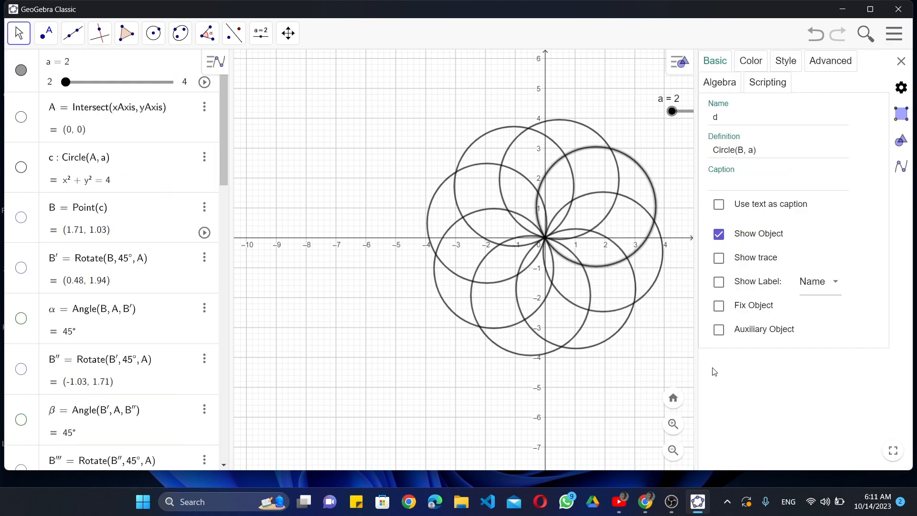
Colour circle d red, e yellow, f cyan and g purple in Object Properties.
click(751, 60)
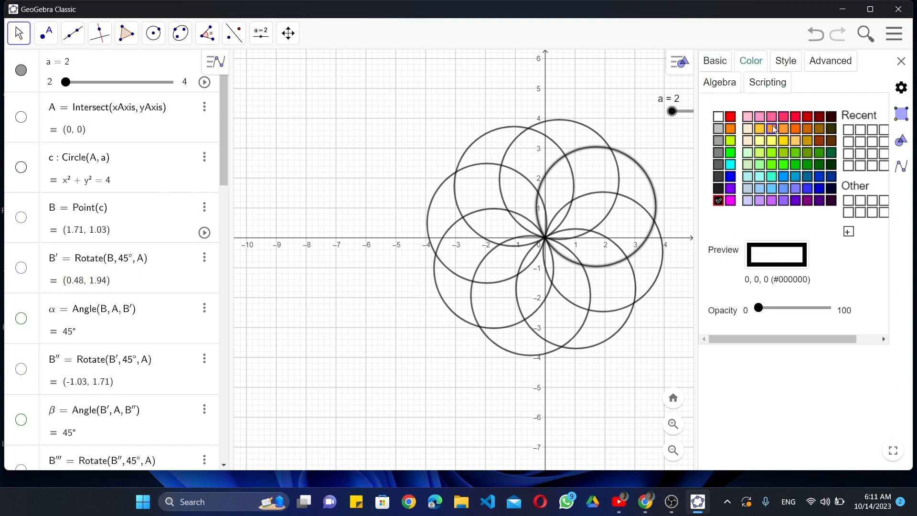
click(731, 115)
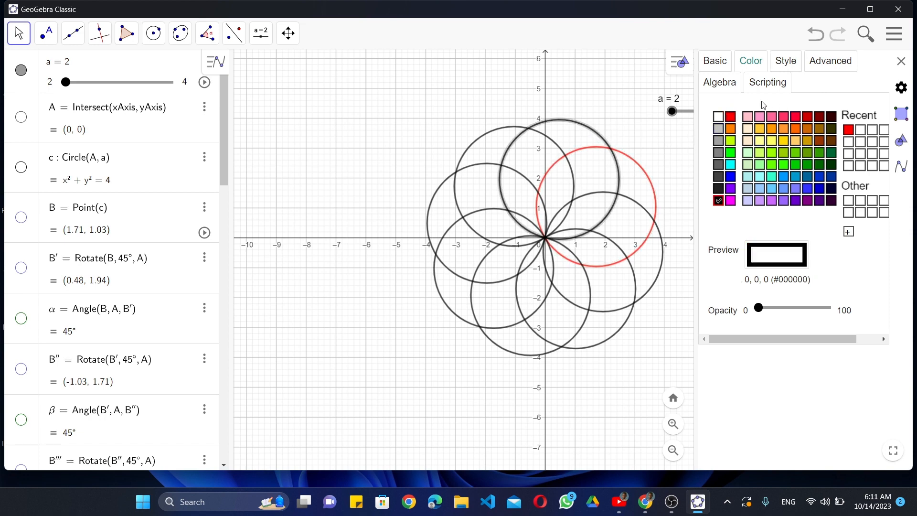
mouse_move(767, 108)
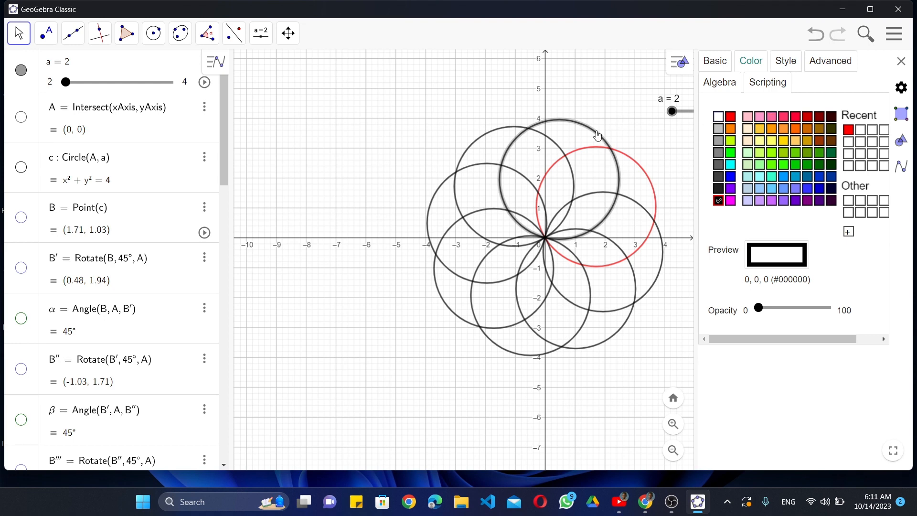
click(758, 129)
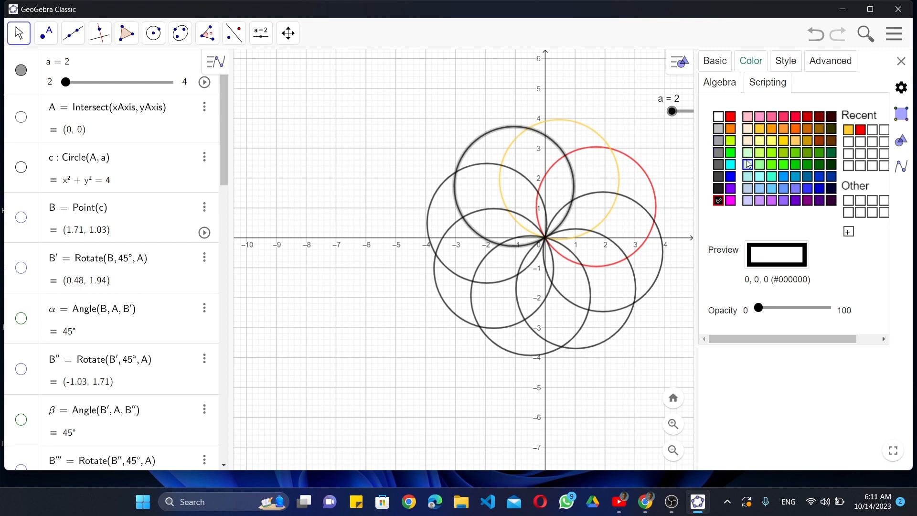
click(747, 165)
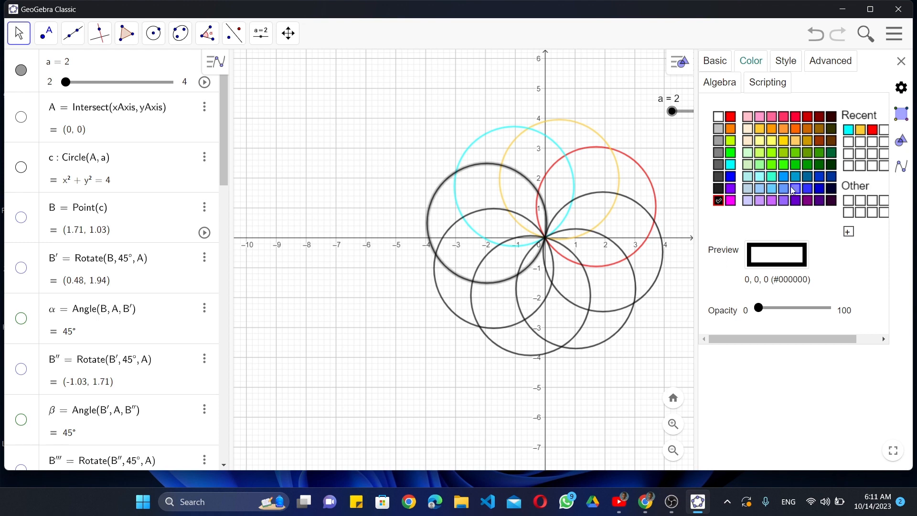
click(794, 188)
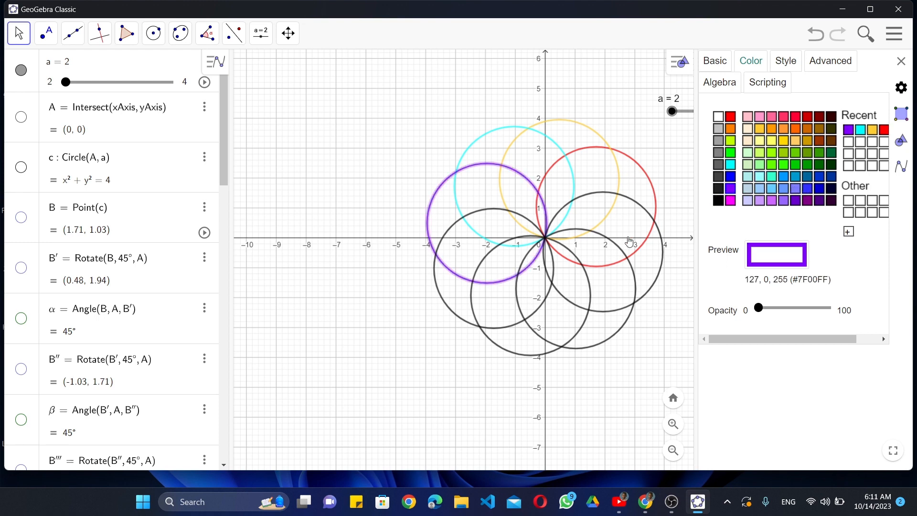
mouse_move(441, 291)
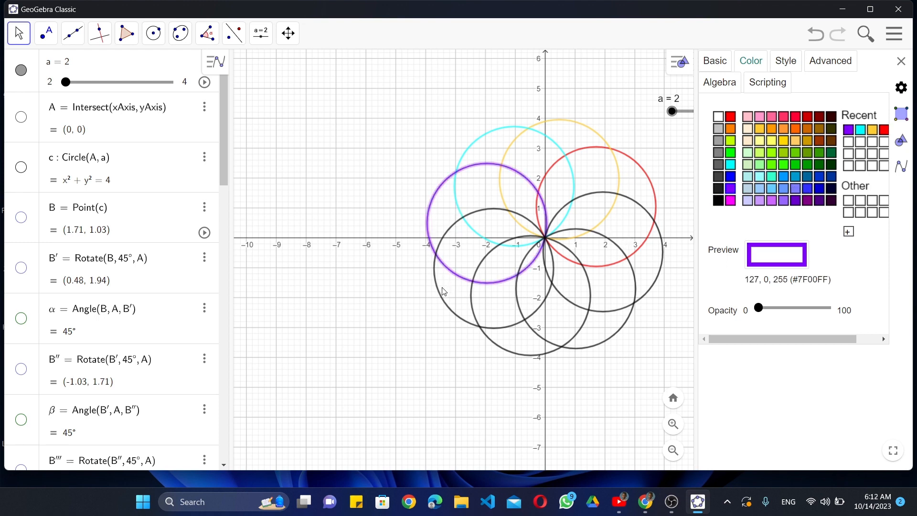
Colour circle h light green, k dark green and p a deeper blue.
click(718, 200)
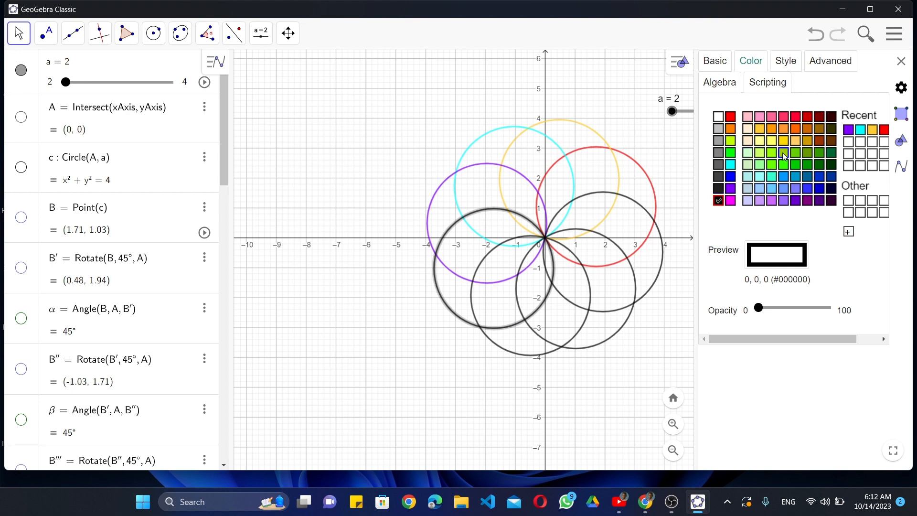
click(781, 153)
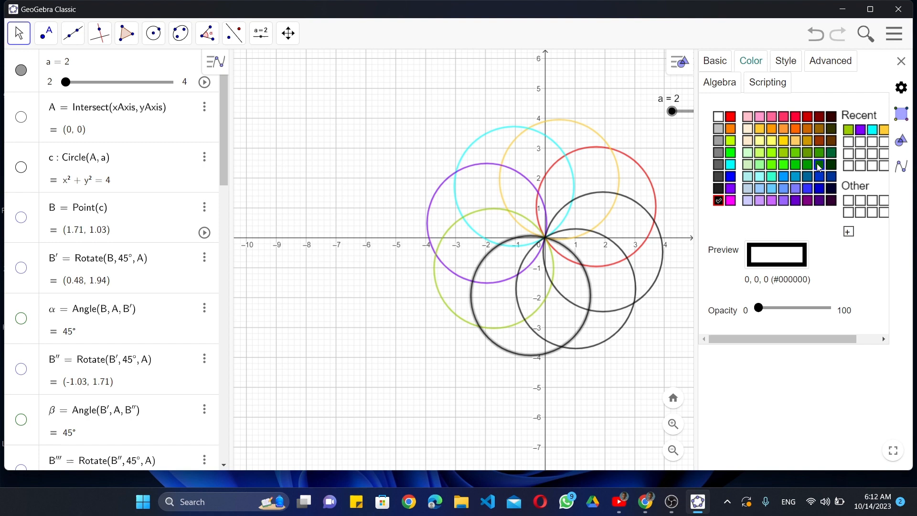
click(819, 164)
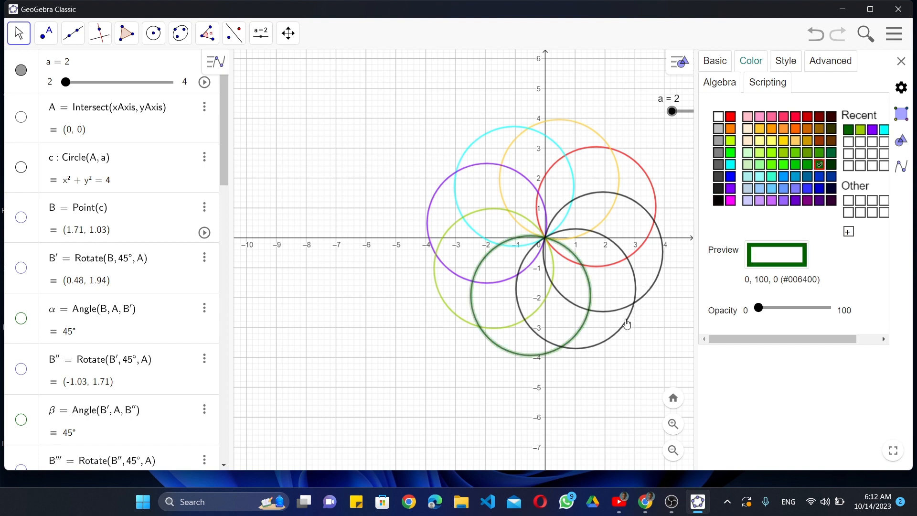
click(718, 200)
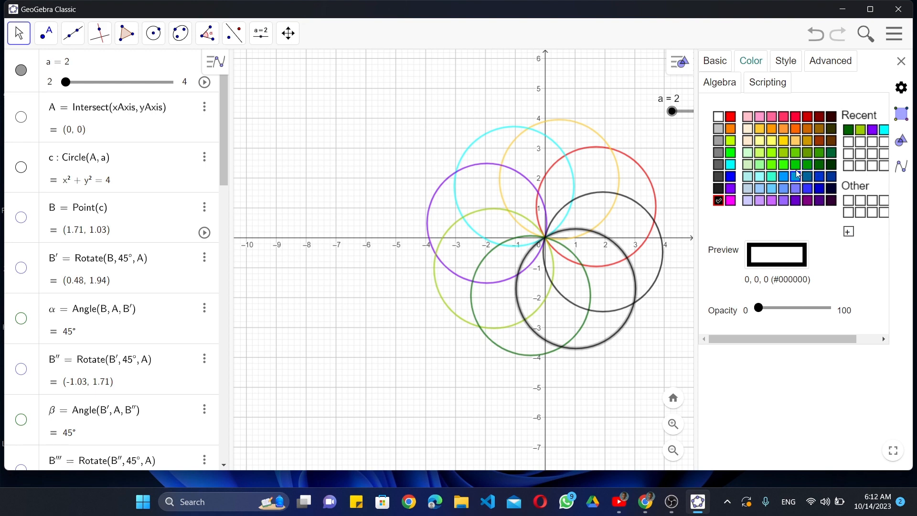
click(815, 164)
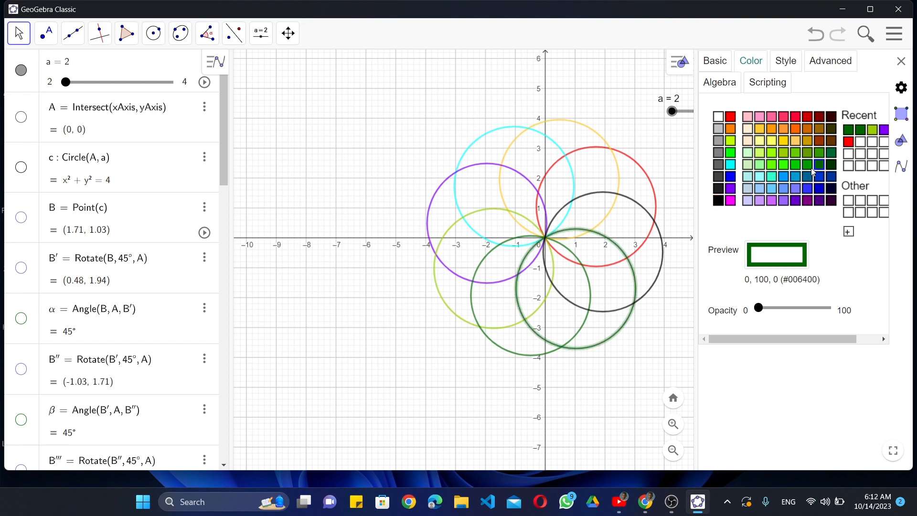
click(819, 165)
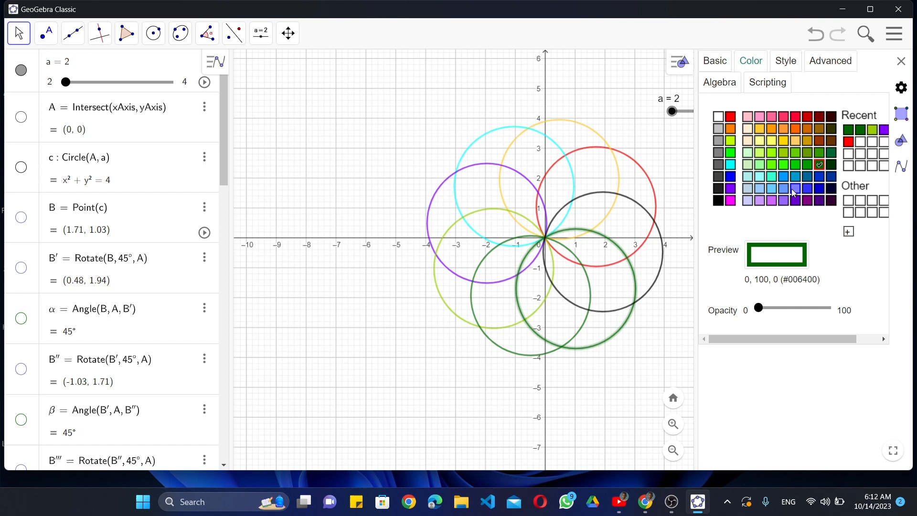
click(794, 189)
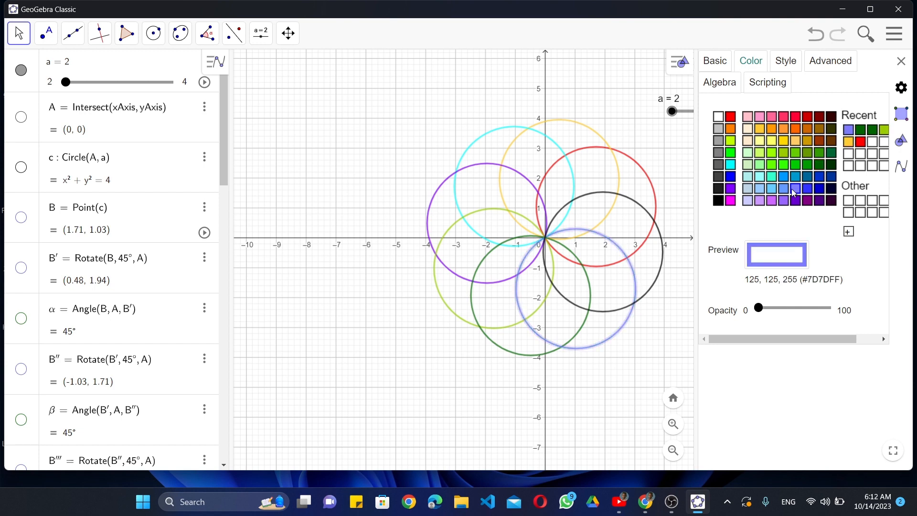
click(819, 188)
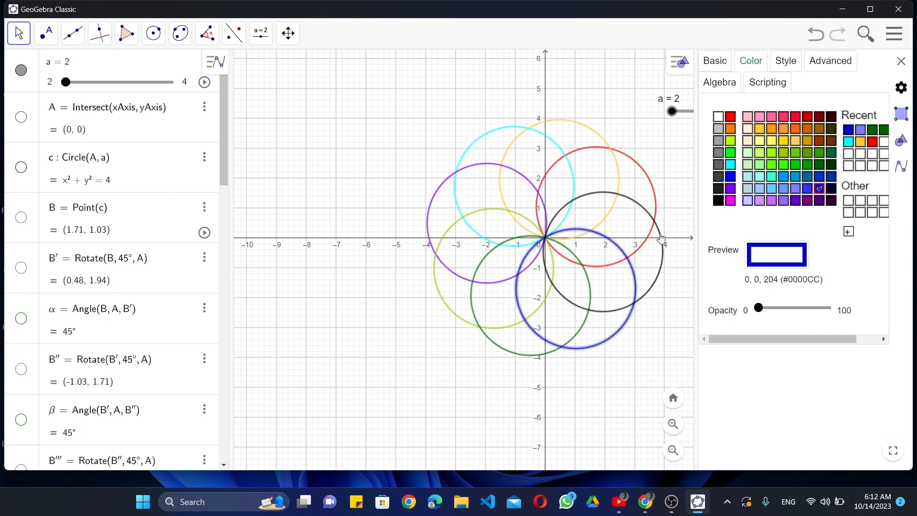
Colour circle q reddish brown and close Object Properties.
click(830, 140)
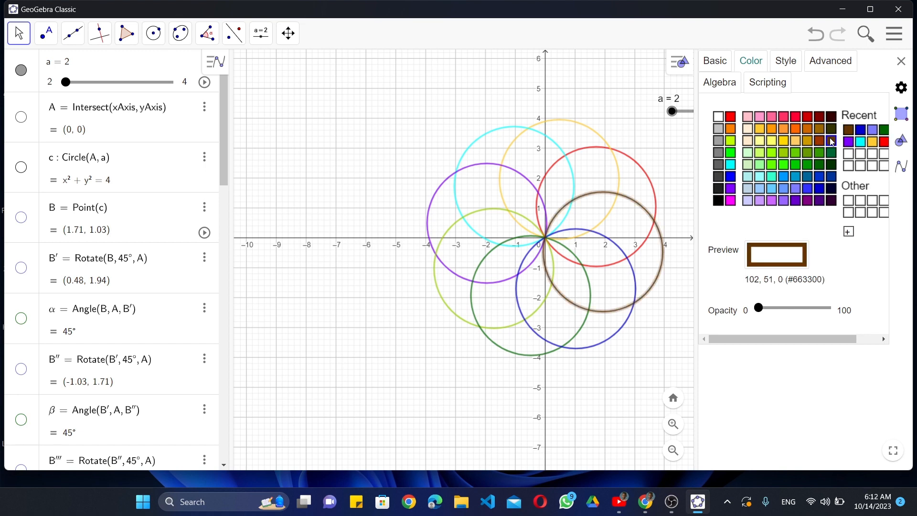
click(824, 141)
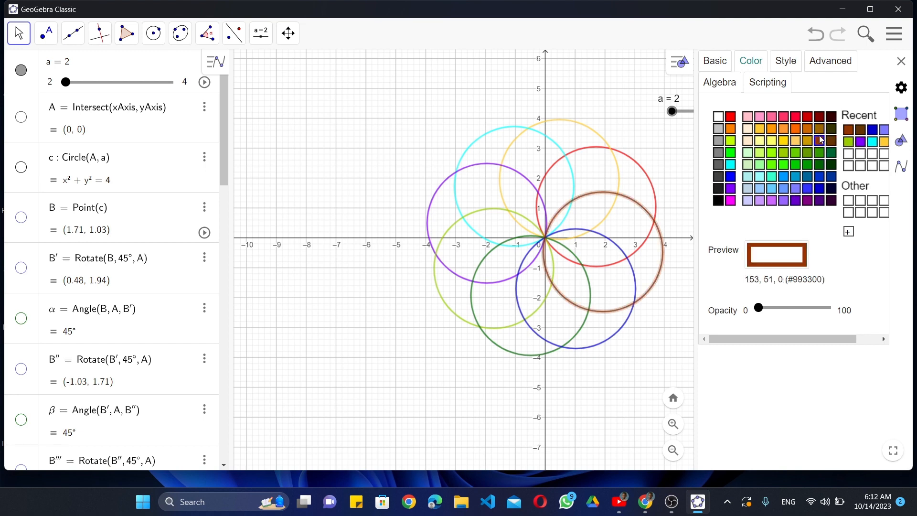
click(819, 141)
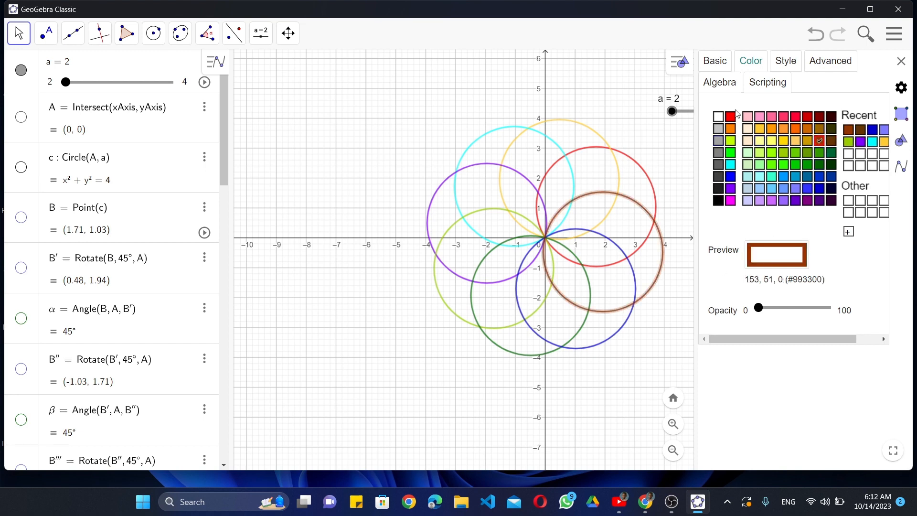
click(901, 61)
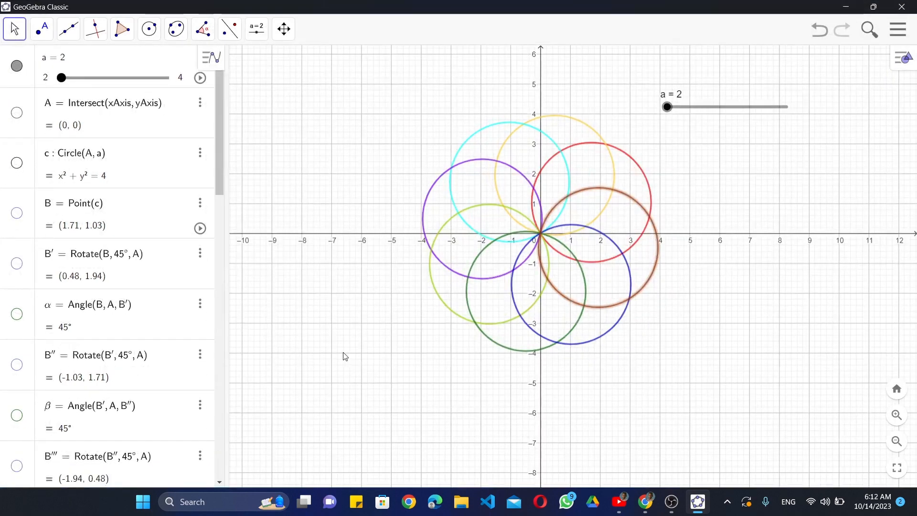
Start the animation of slider a so the coloured circles grow and shrink.
right_click(666, 107)
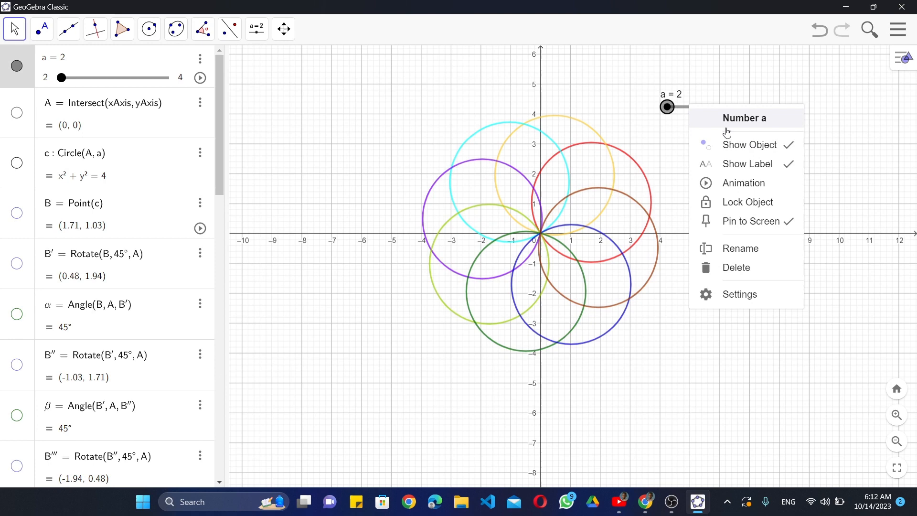
click(743, 182)
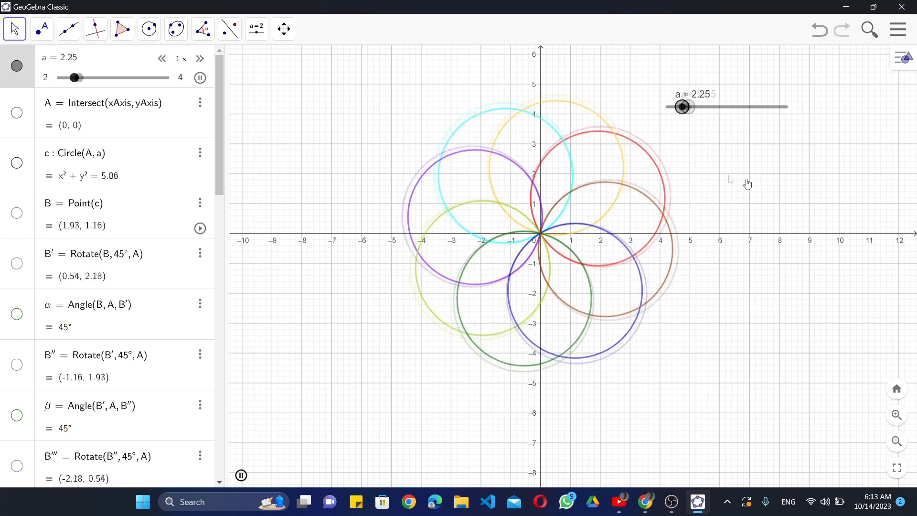
drag(682, 106, 711, 106)
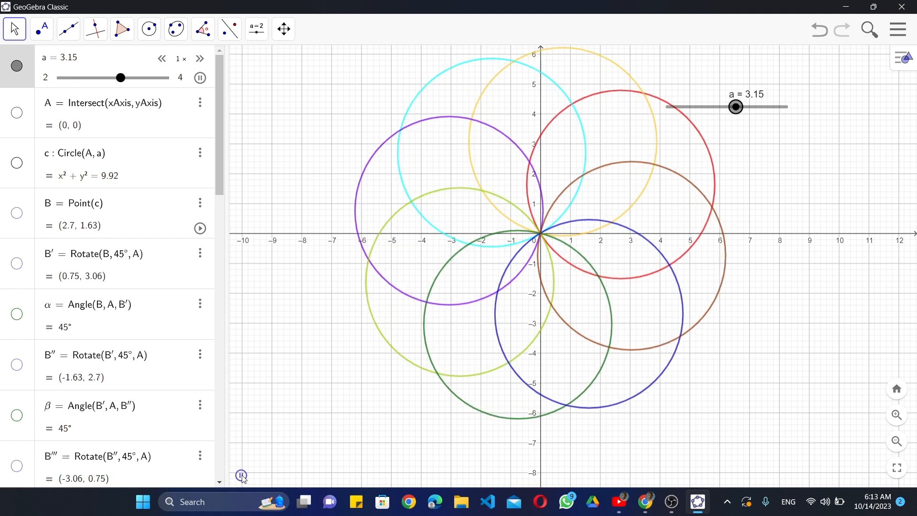
drag(735, 106, 739, 106)
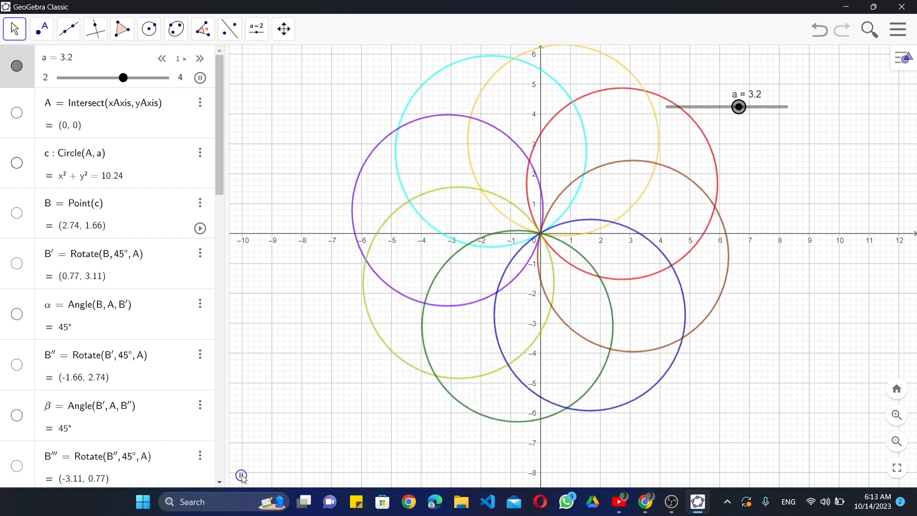
Let the rosette animate, then pause slider a at 2.2.
drag(738, 106, 765, 106)
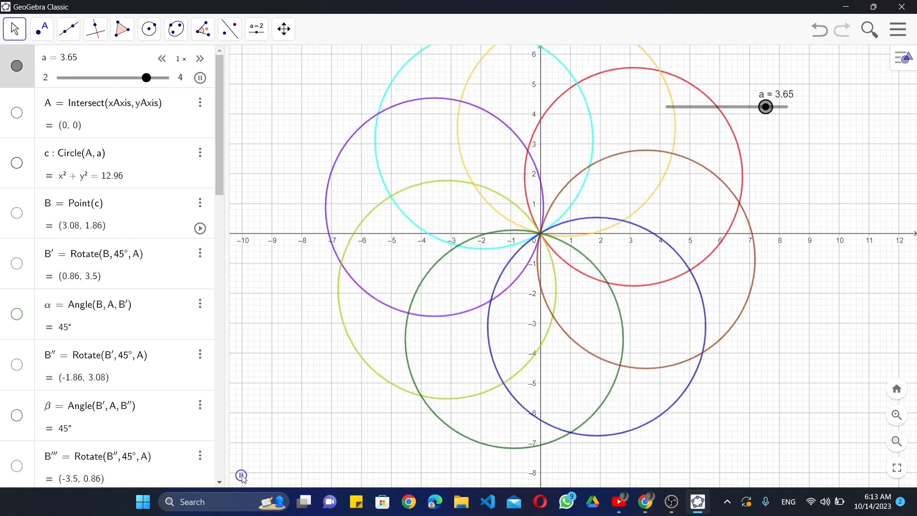
drag(765, 106, 782, 106)
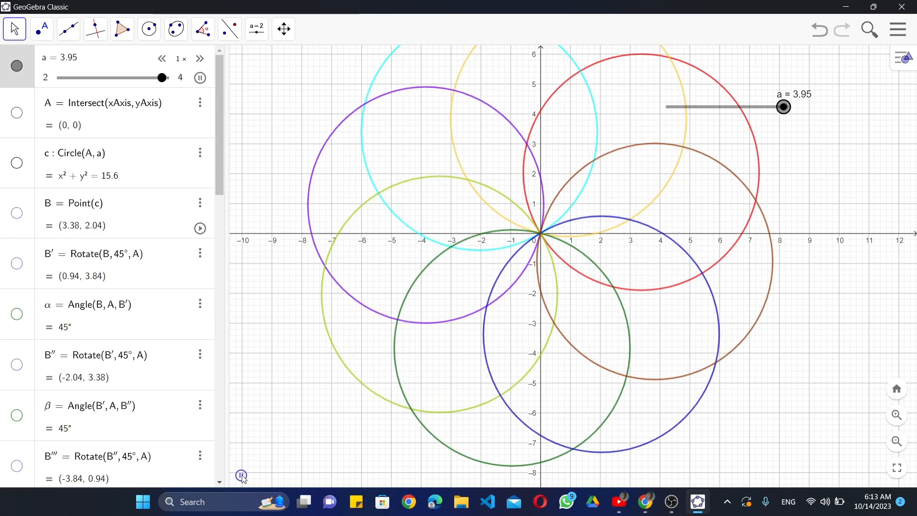
drag(782, 106, 757, 106)
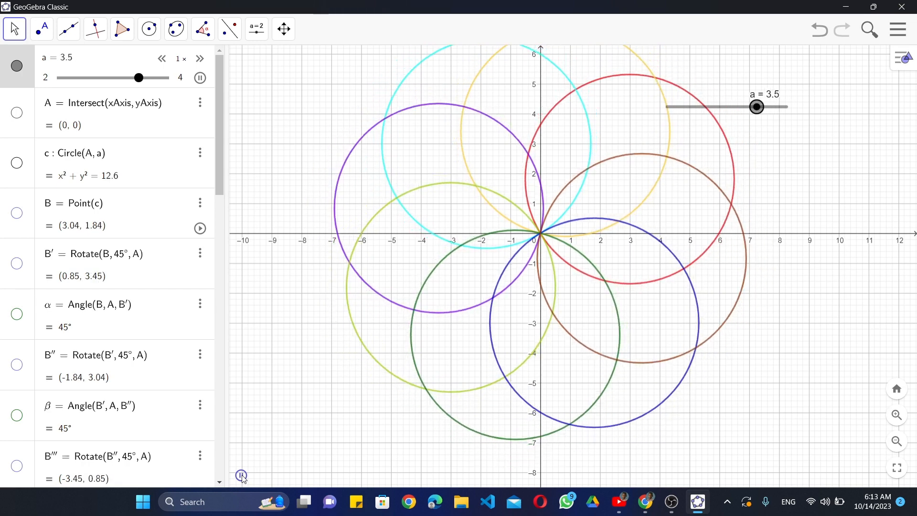
drag(757, 106, 733, 106)
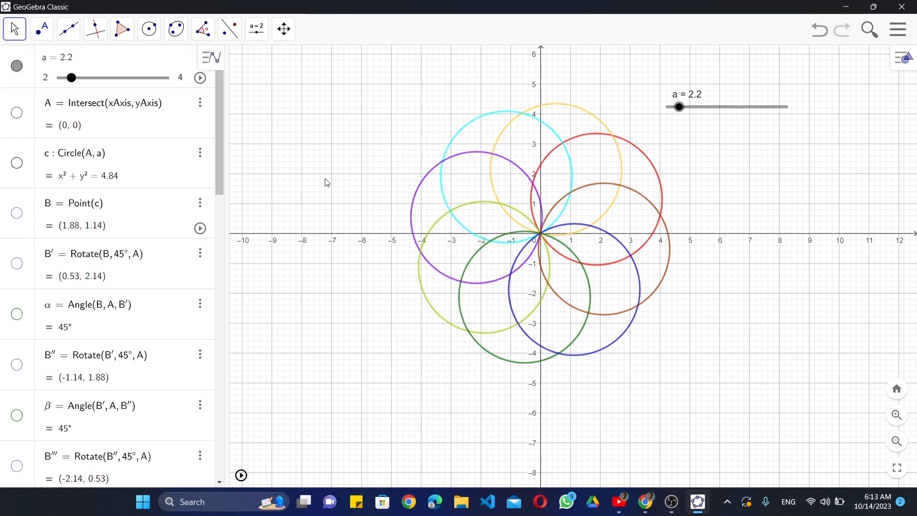
mouse_move(309, 149)
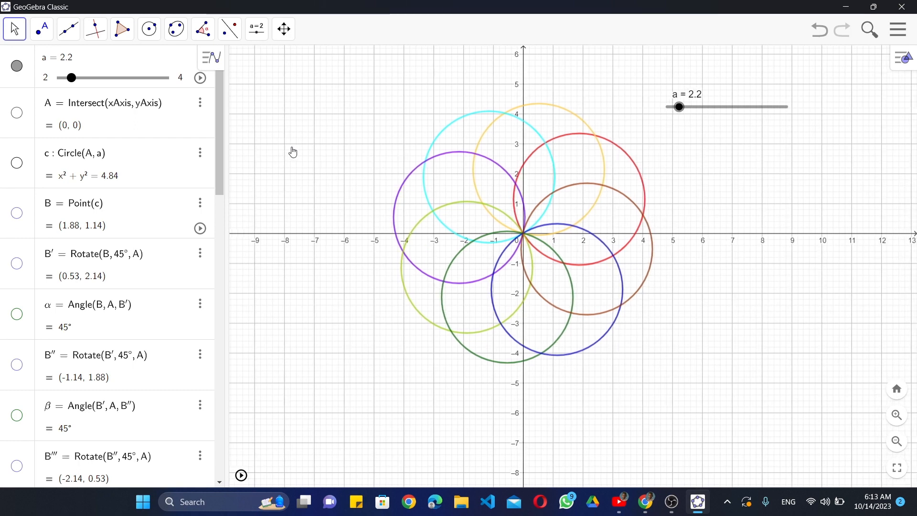
mouse_move(654, 204)
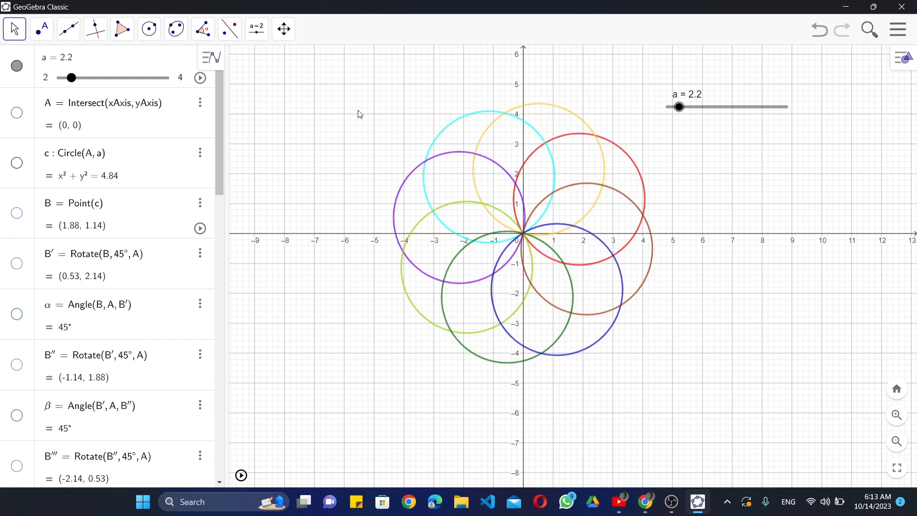
Select all eight circles with a selection rectangle and turn Trace On for them.
drag(358, 113, 520, 170)
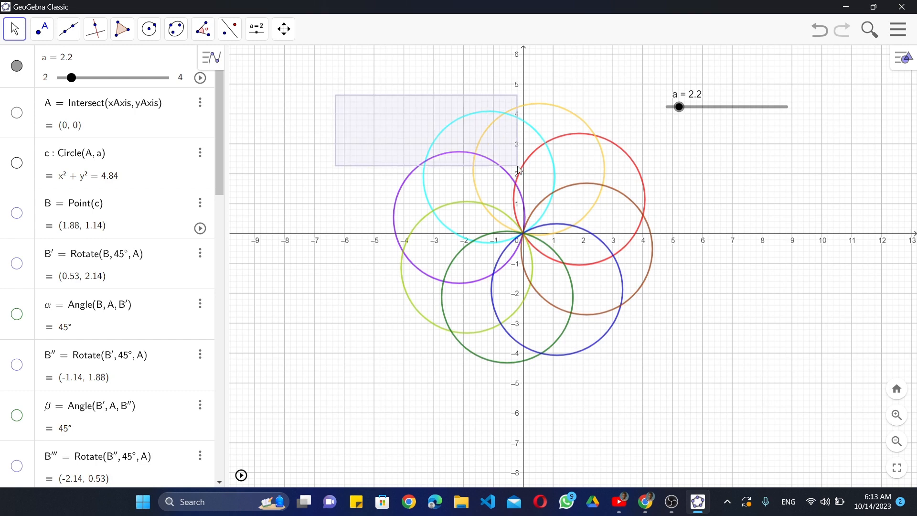
drag(517, 171, 665, 379)
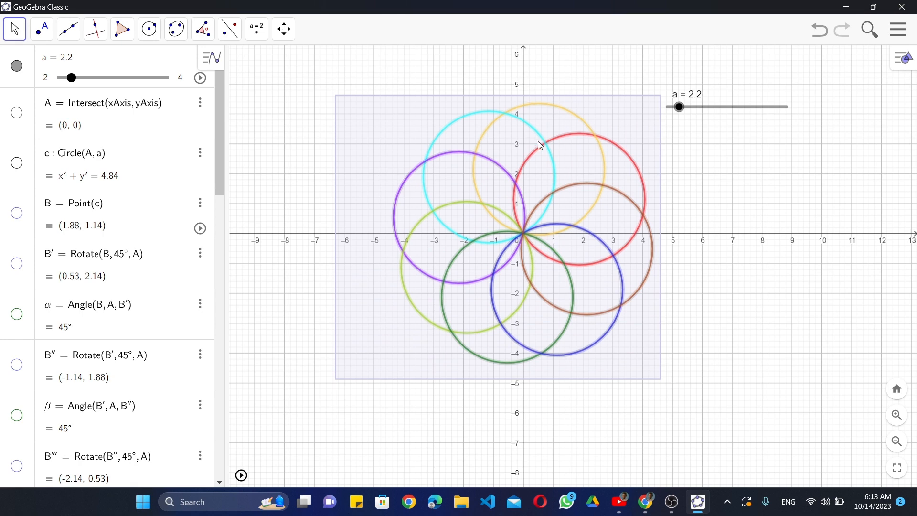
right_click(538, 145)
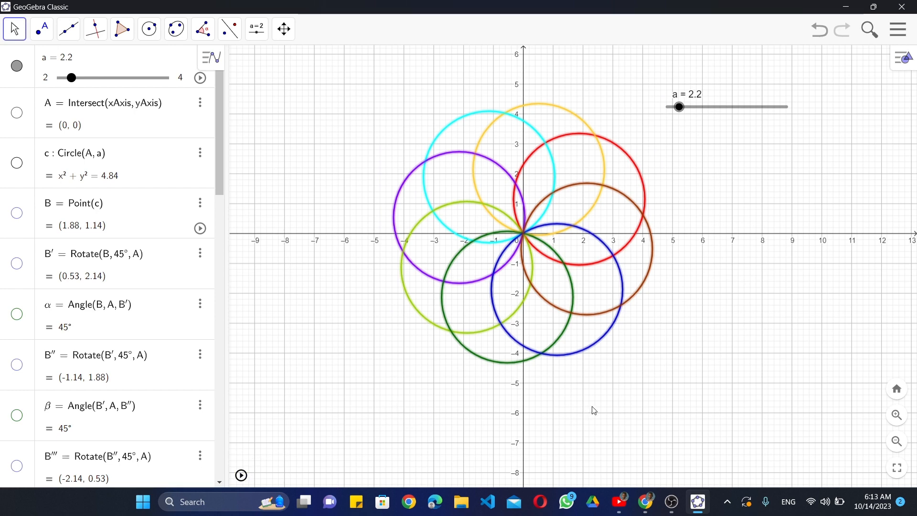
mouse_move(861, 452)
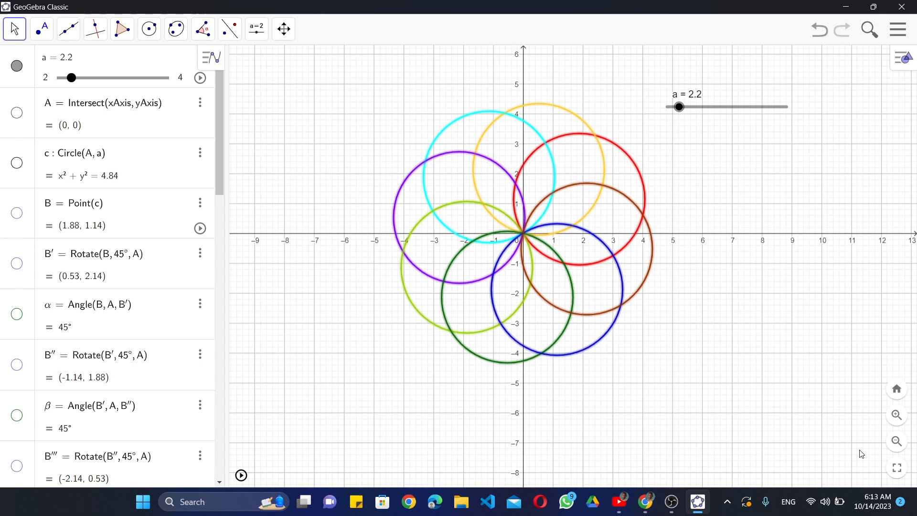
scroll(down, 3)
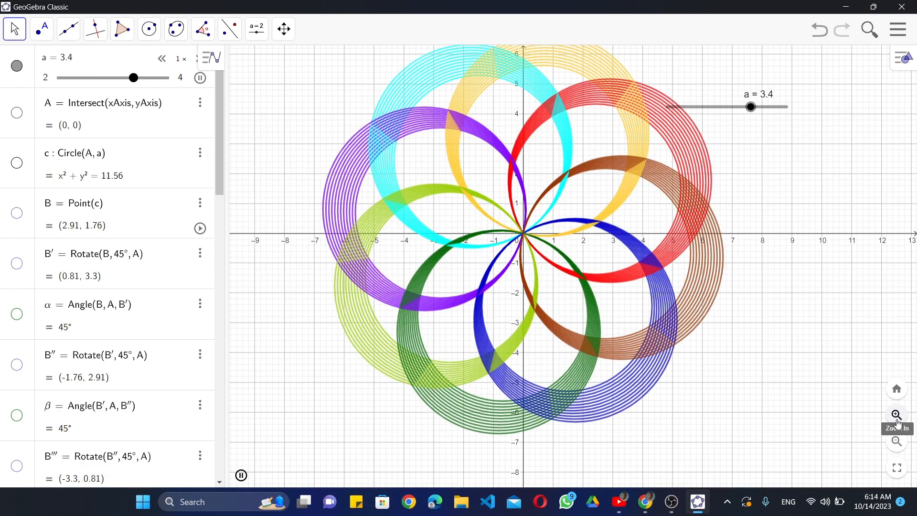
Sweep slider a to start building traces, then zoom out to fit the whole rosette.
drag(751, 107, 777, 106)
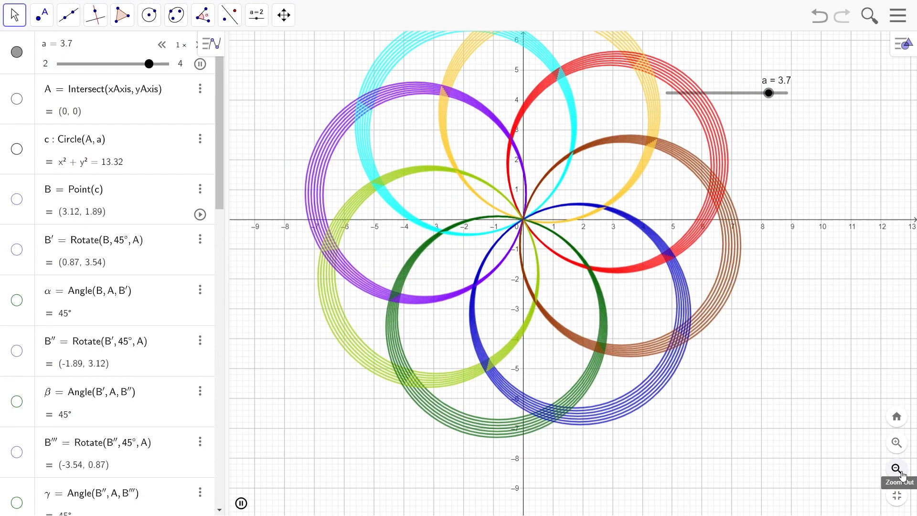
drag(768, 92, 780, 92)
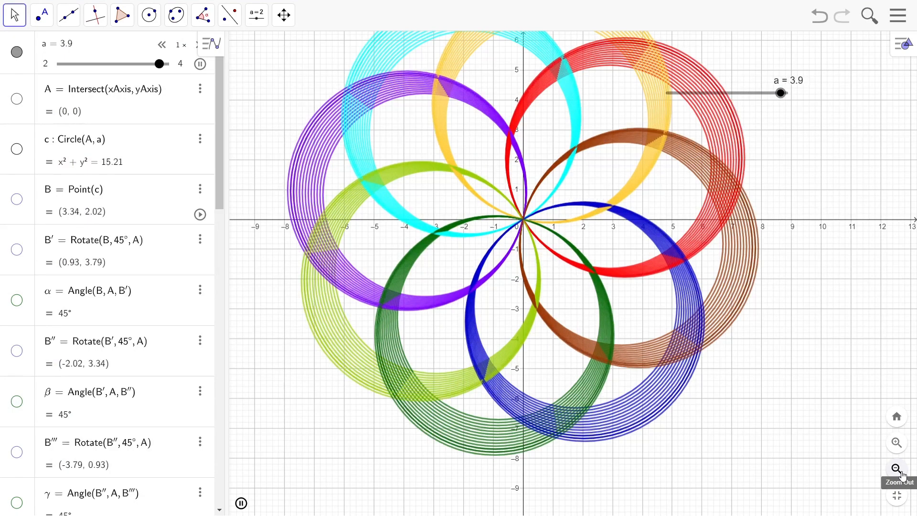
click(895, 467)
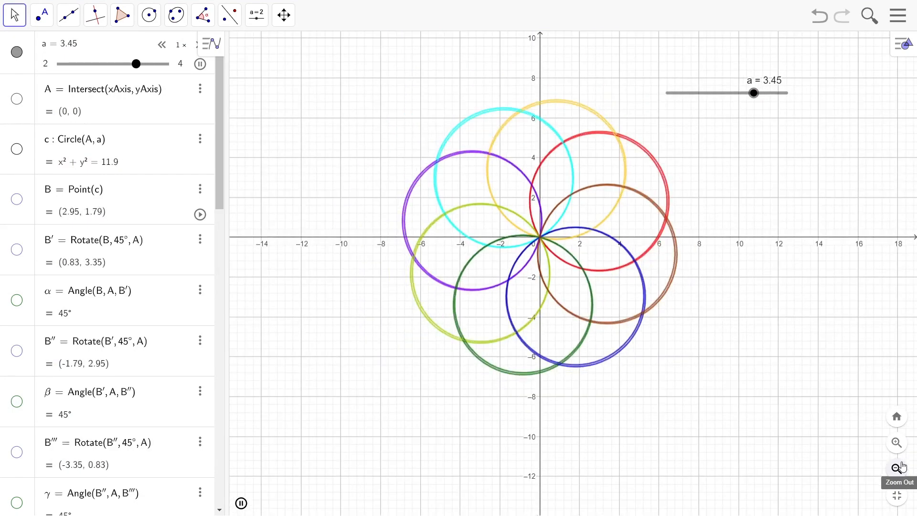
Drag slider a back and forth so the traced circles fill a flower pattern, ending near a = 3.6.
drag(754, 92, 726, 93)
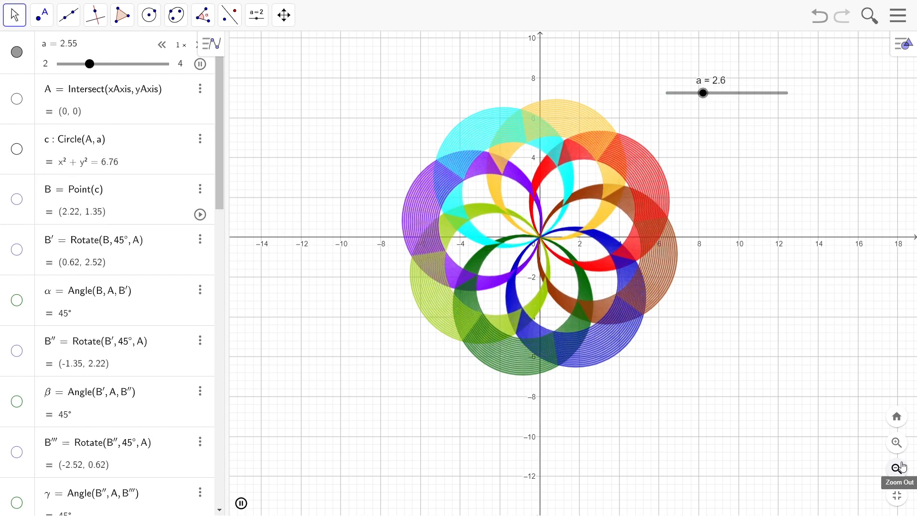
drag(702, 92, 676, 93)
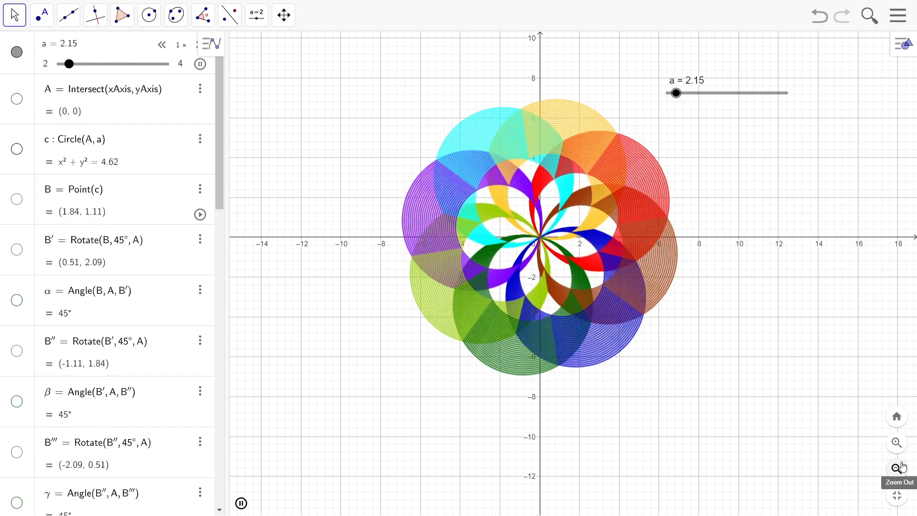
drag(675, 93, 684, 92)
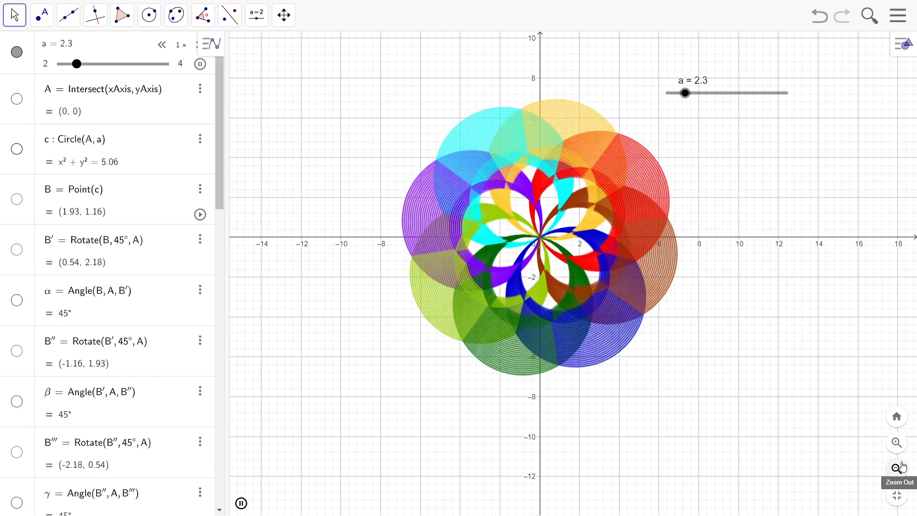
drag(683, 93, 708, 92)
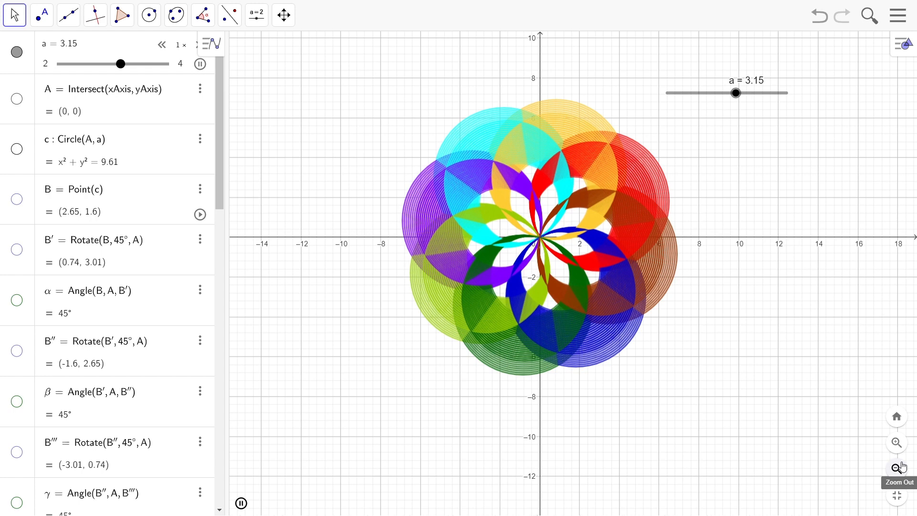
drag(736, 93, 759, 93)
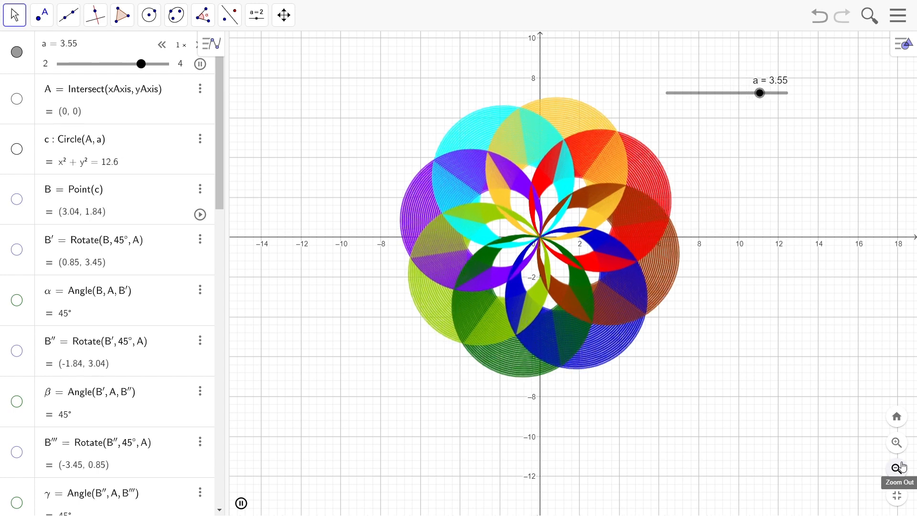
drag(759, 93, 783, 93)
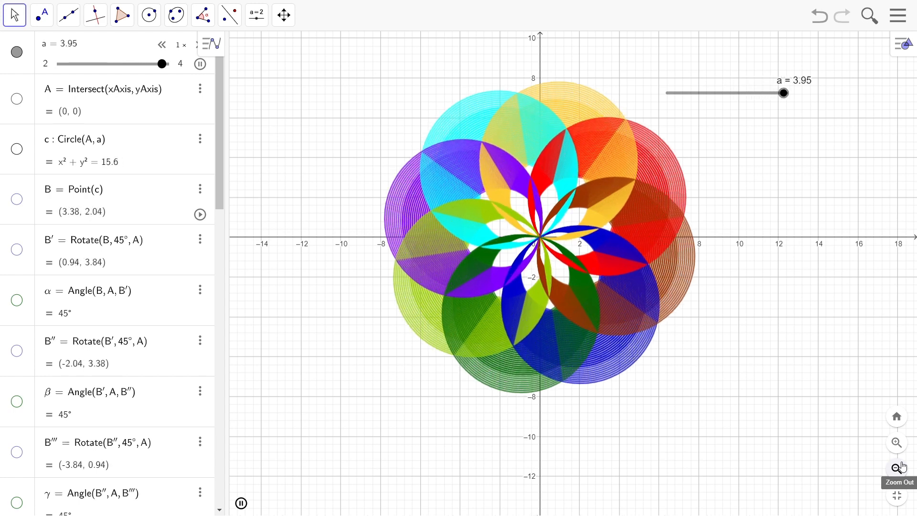
drag(783, 92, 762, 92)
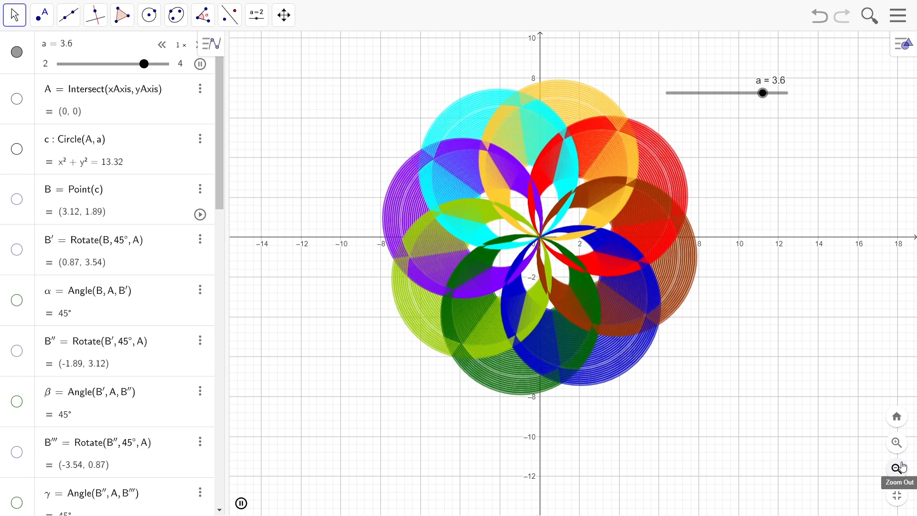